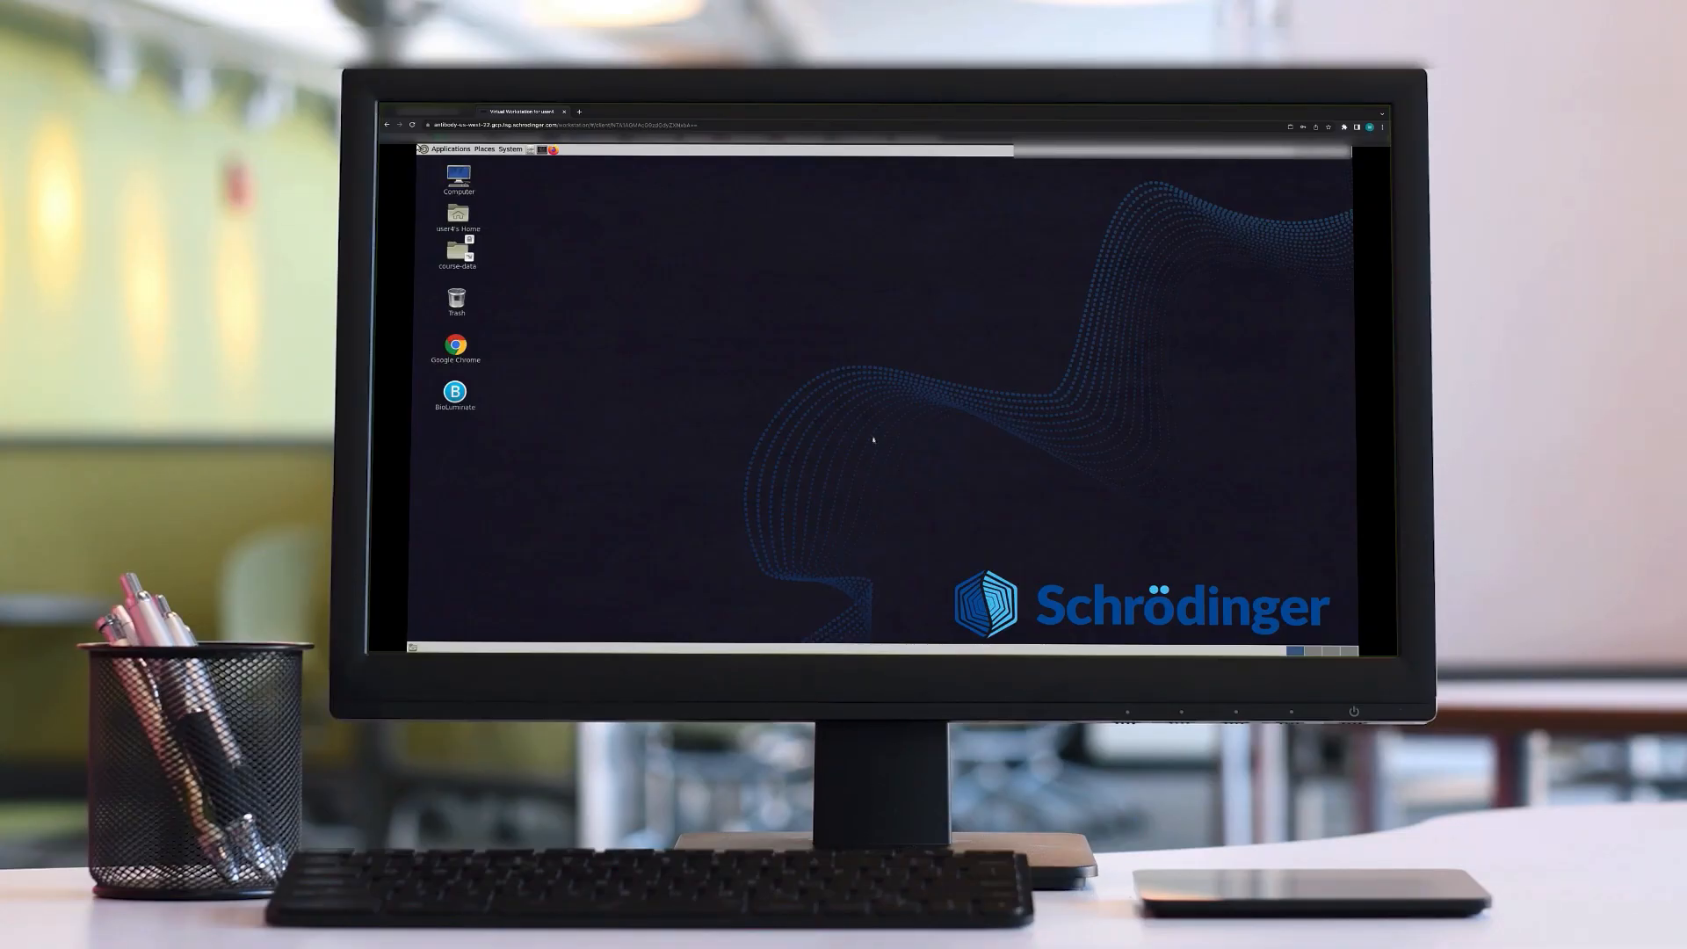
Launch BioLuminate from its icon on the Schrödinger virtual desktop
left_click(455, 387)
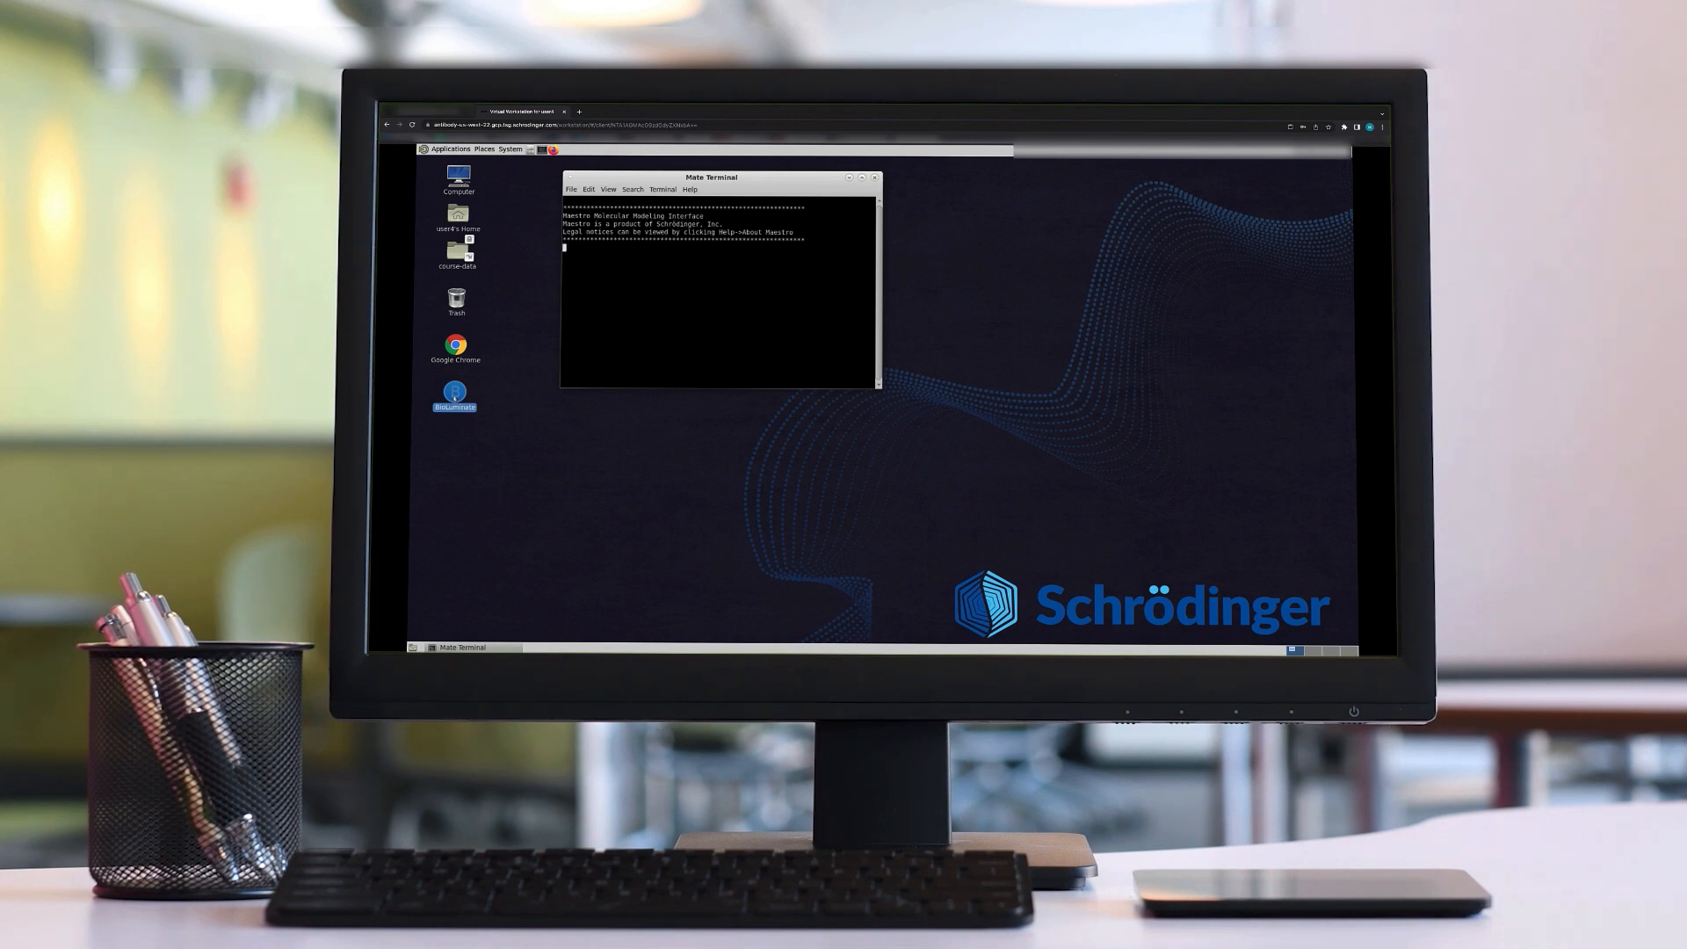
Wait for Maestro BioLuminate to finish loading the empty Scratch Project
double_click(454, 390)
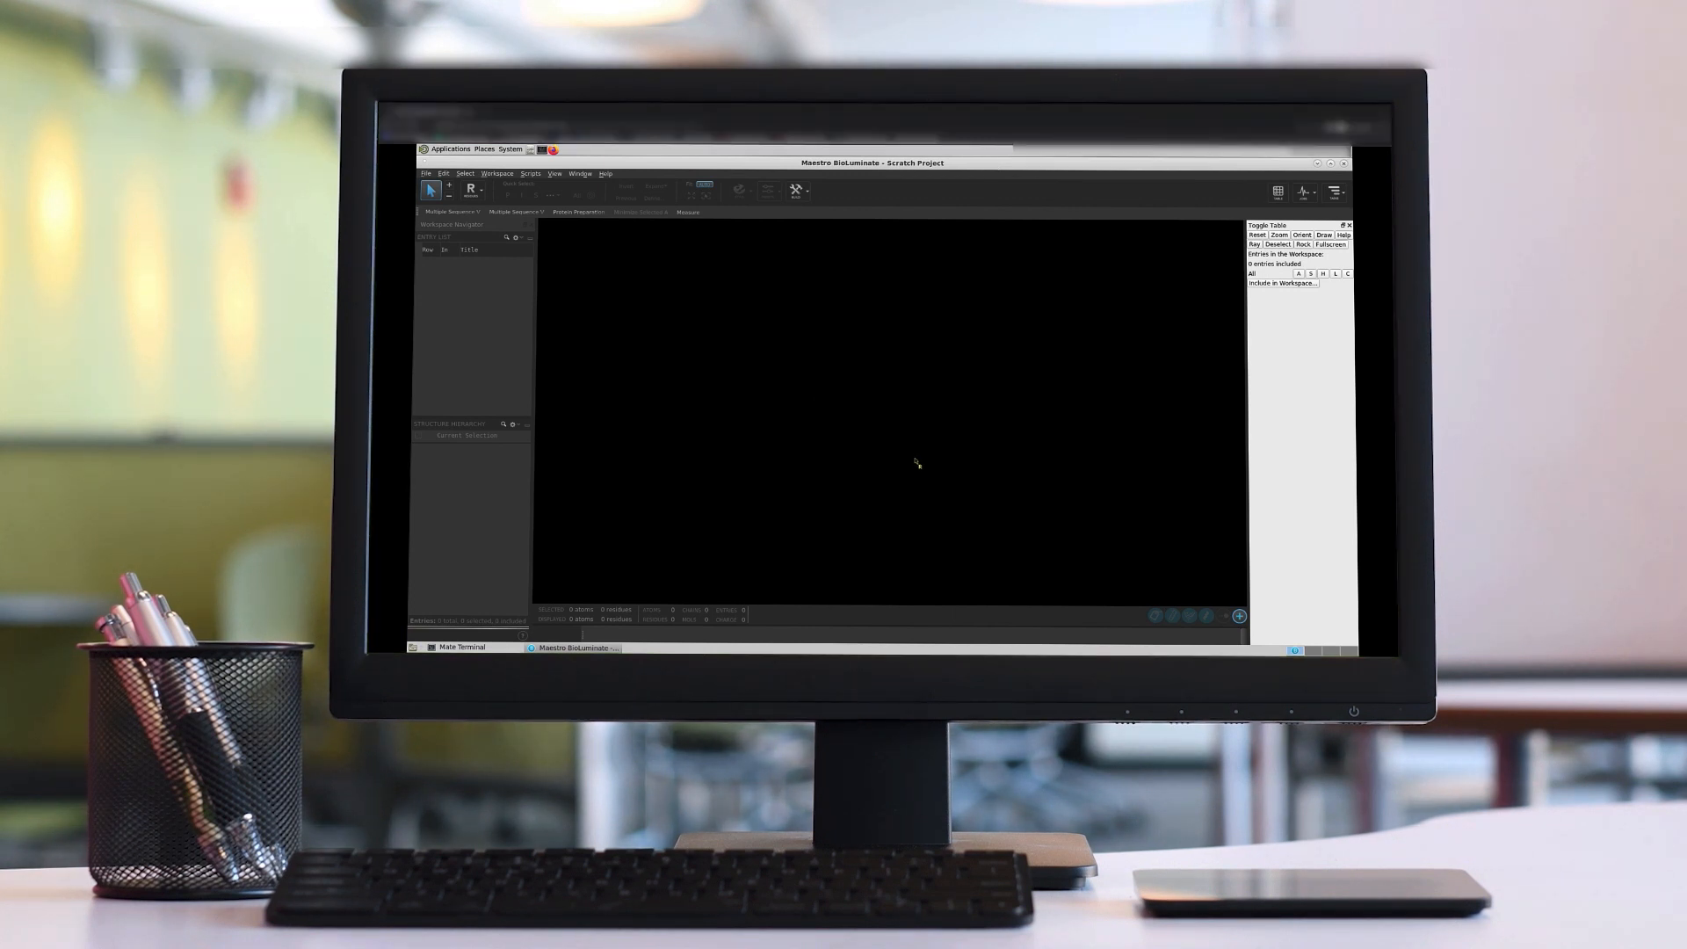
mouse_move(900, 426)
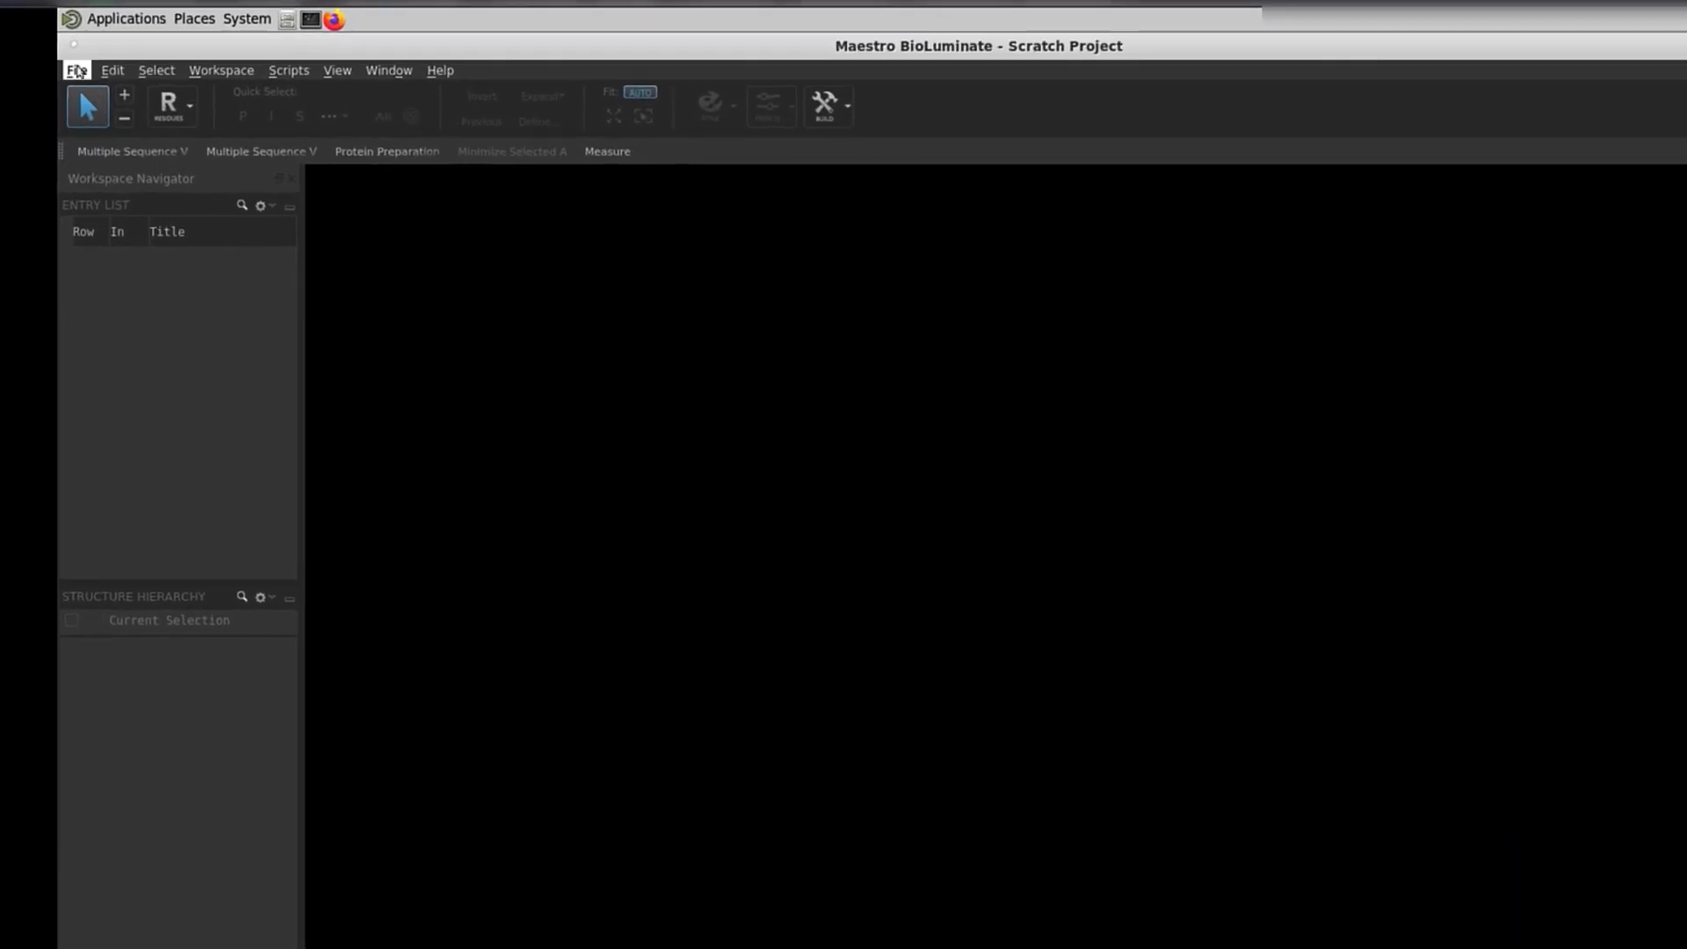
Create a folder named Course on the Desktop and make it the working directory
left_click(48, 71)
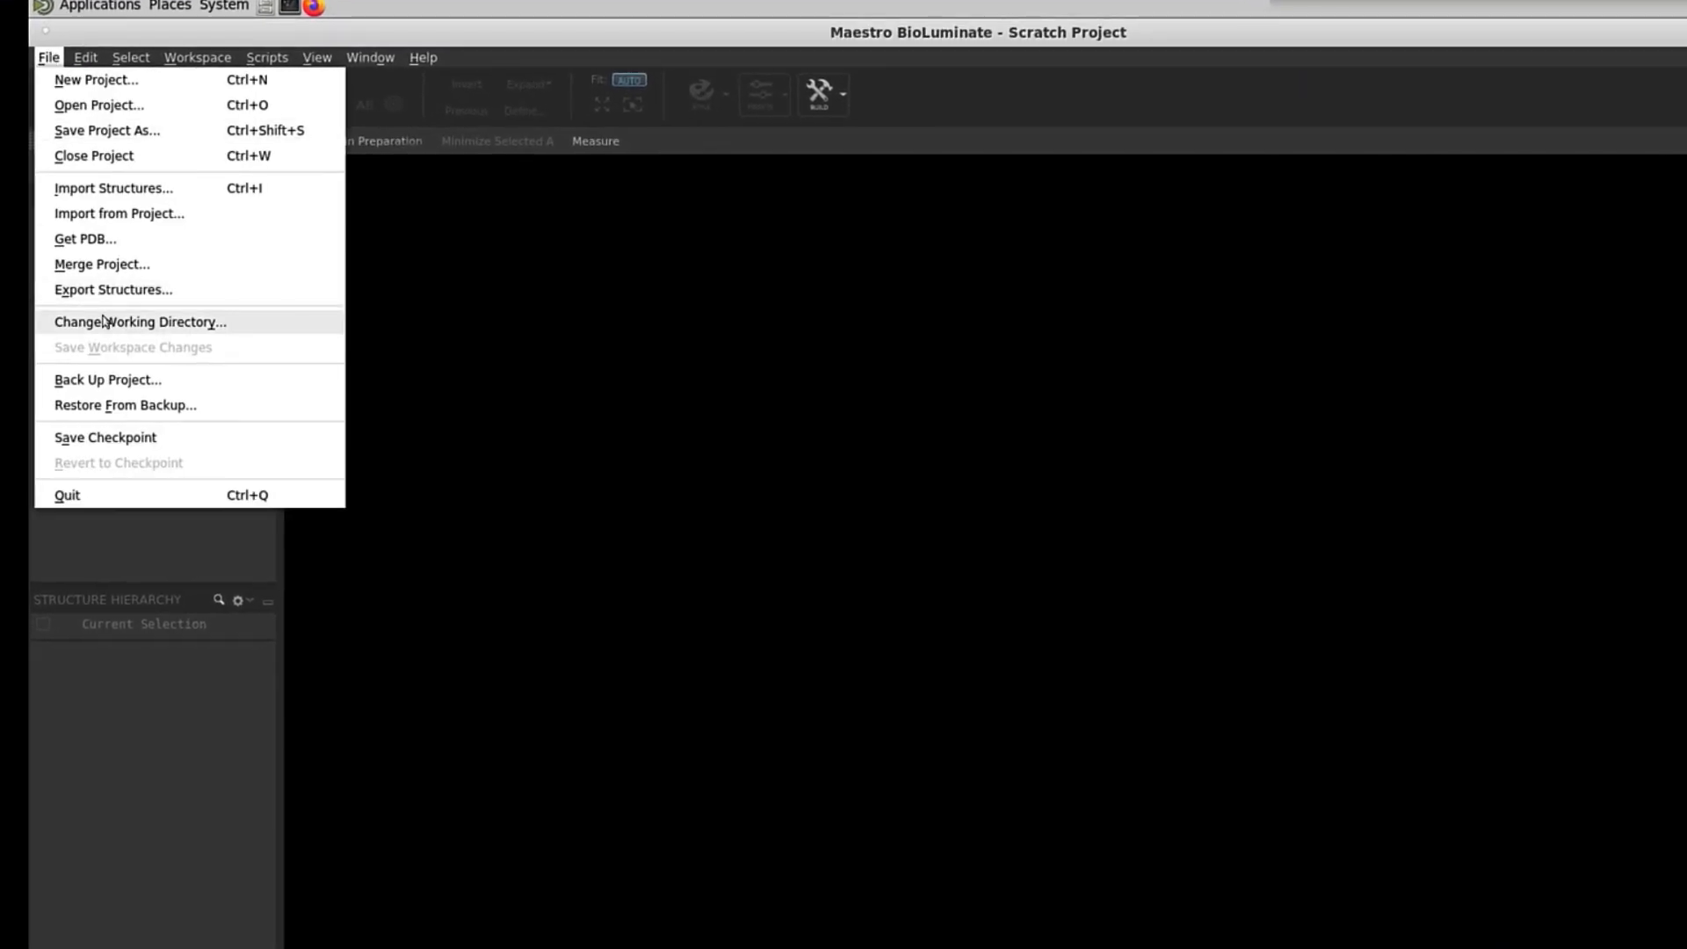
left_click(139, 322)
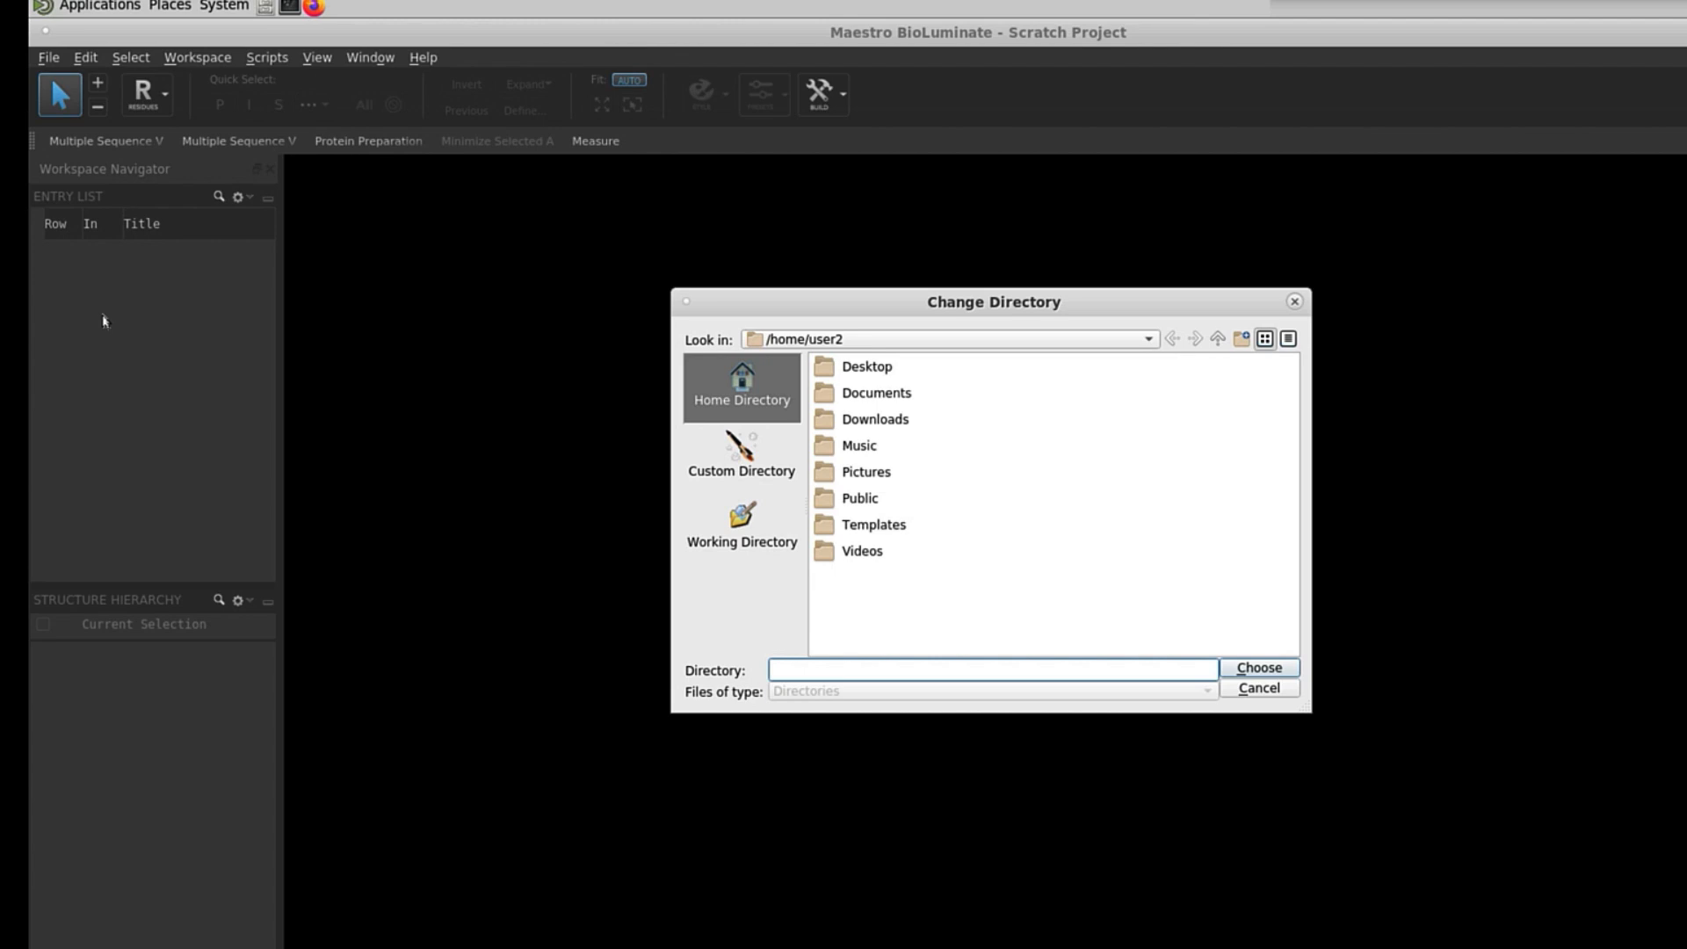
left_click(867, 365)
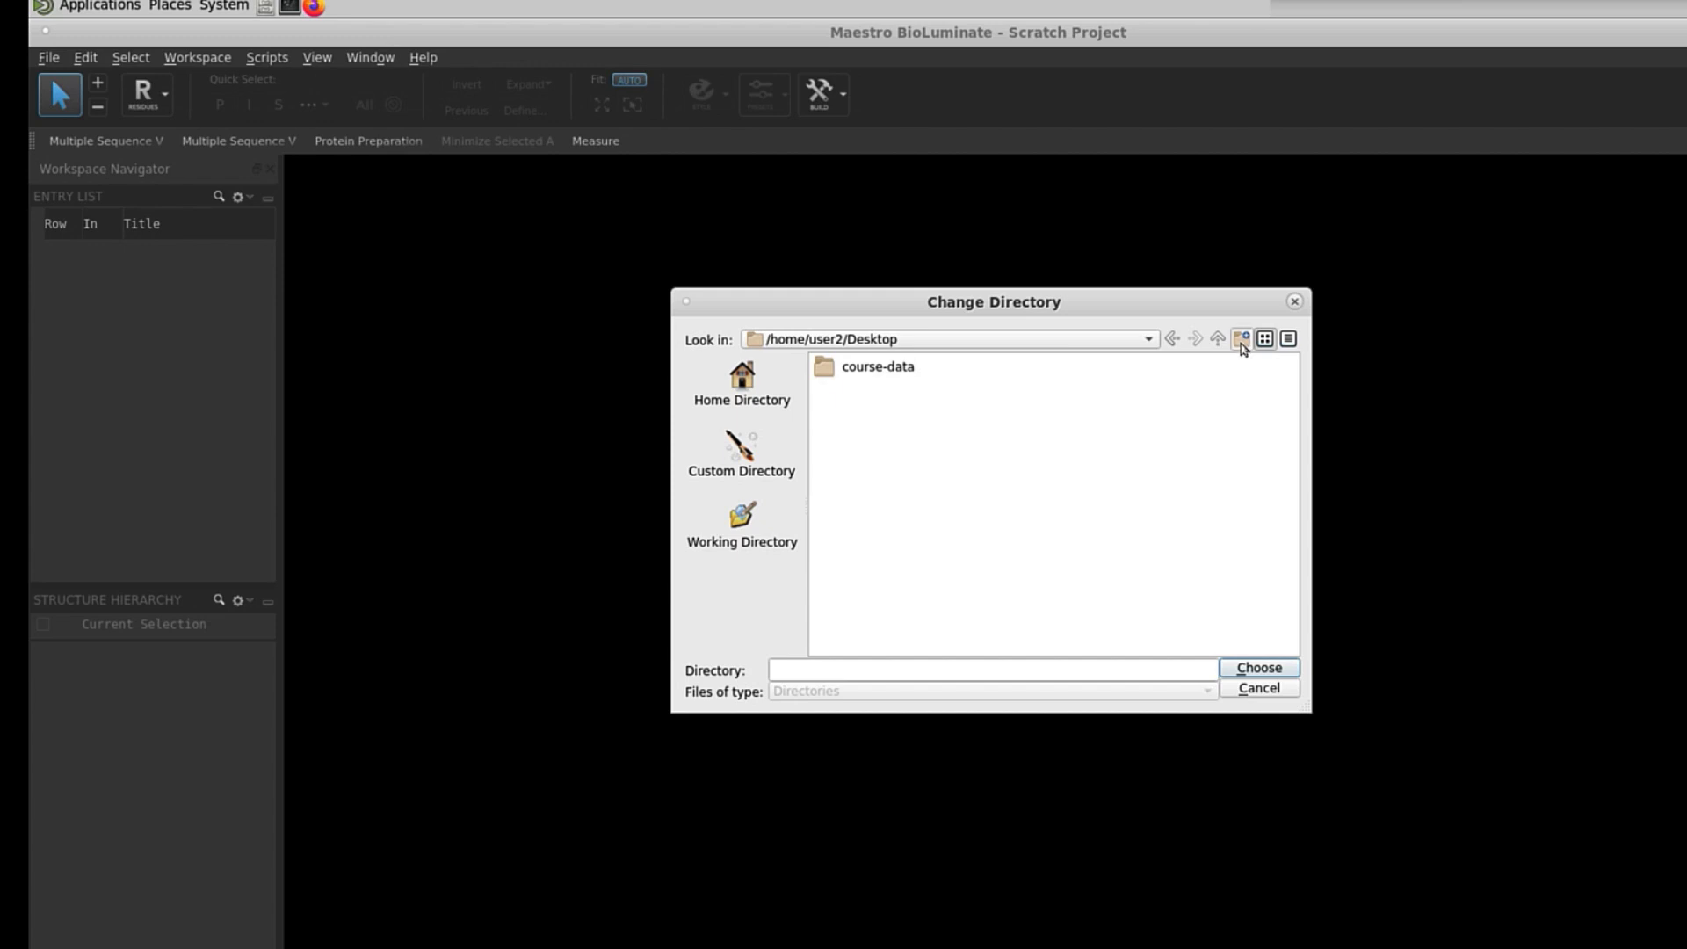
left_click(1240, 339)
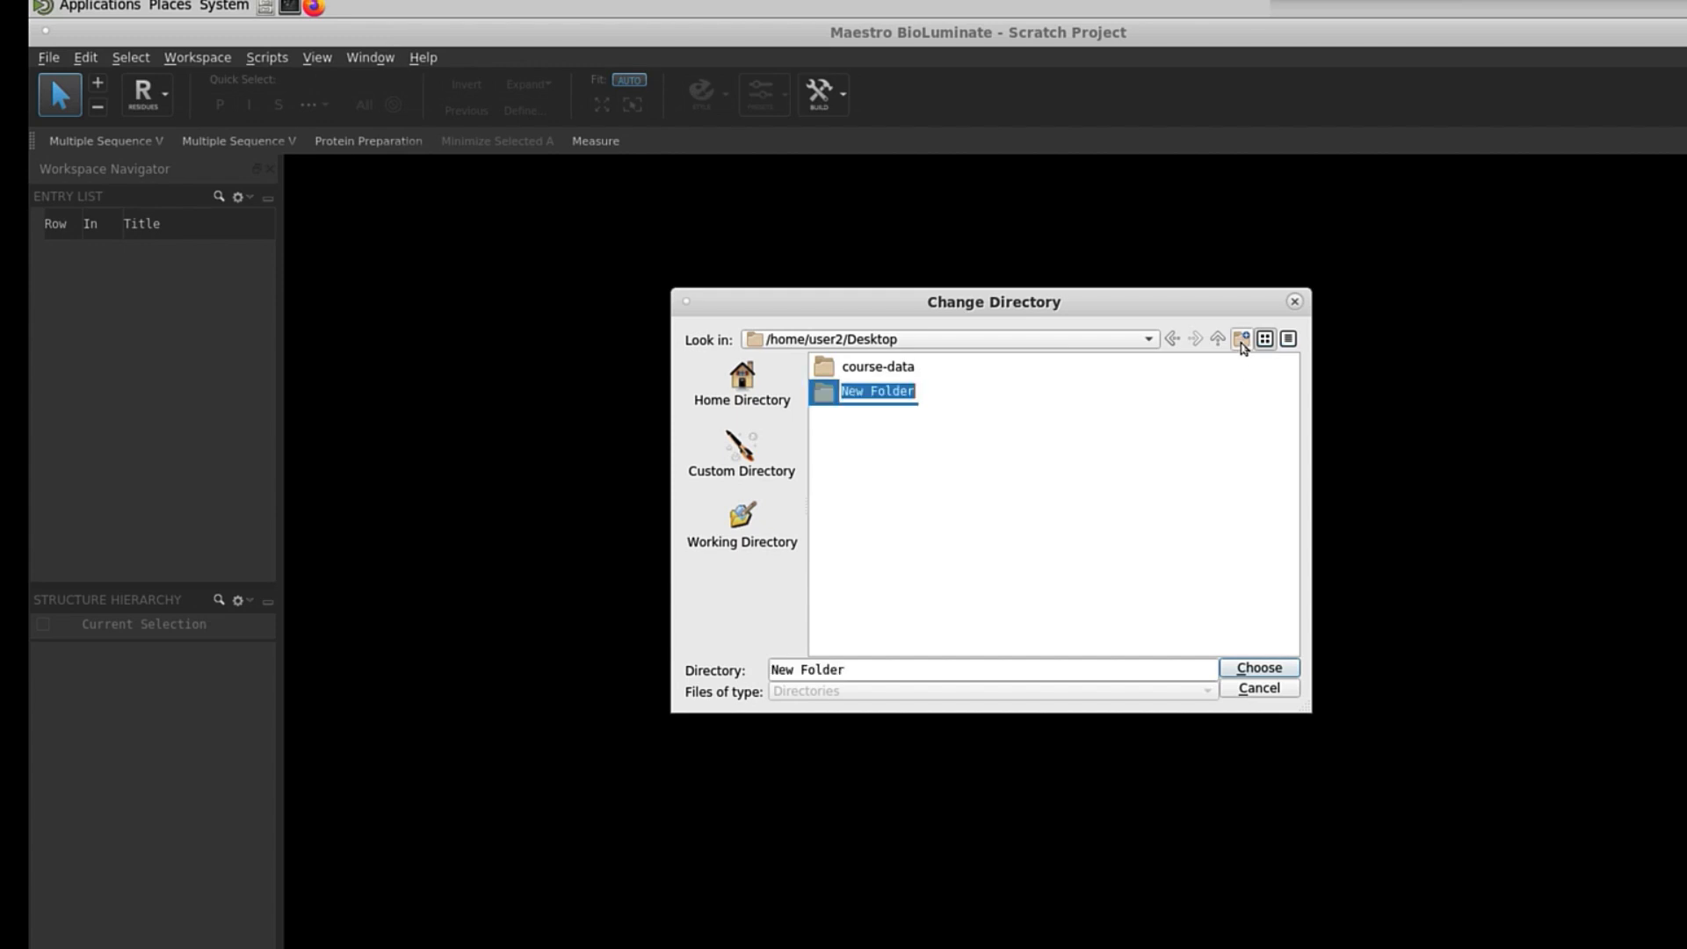
type("Cou")
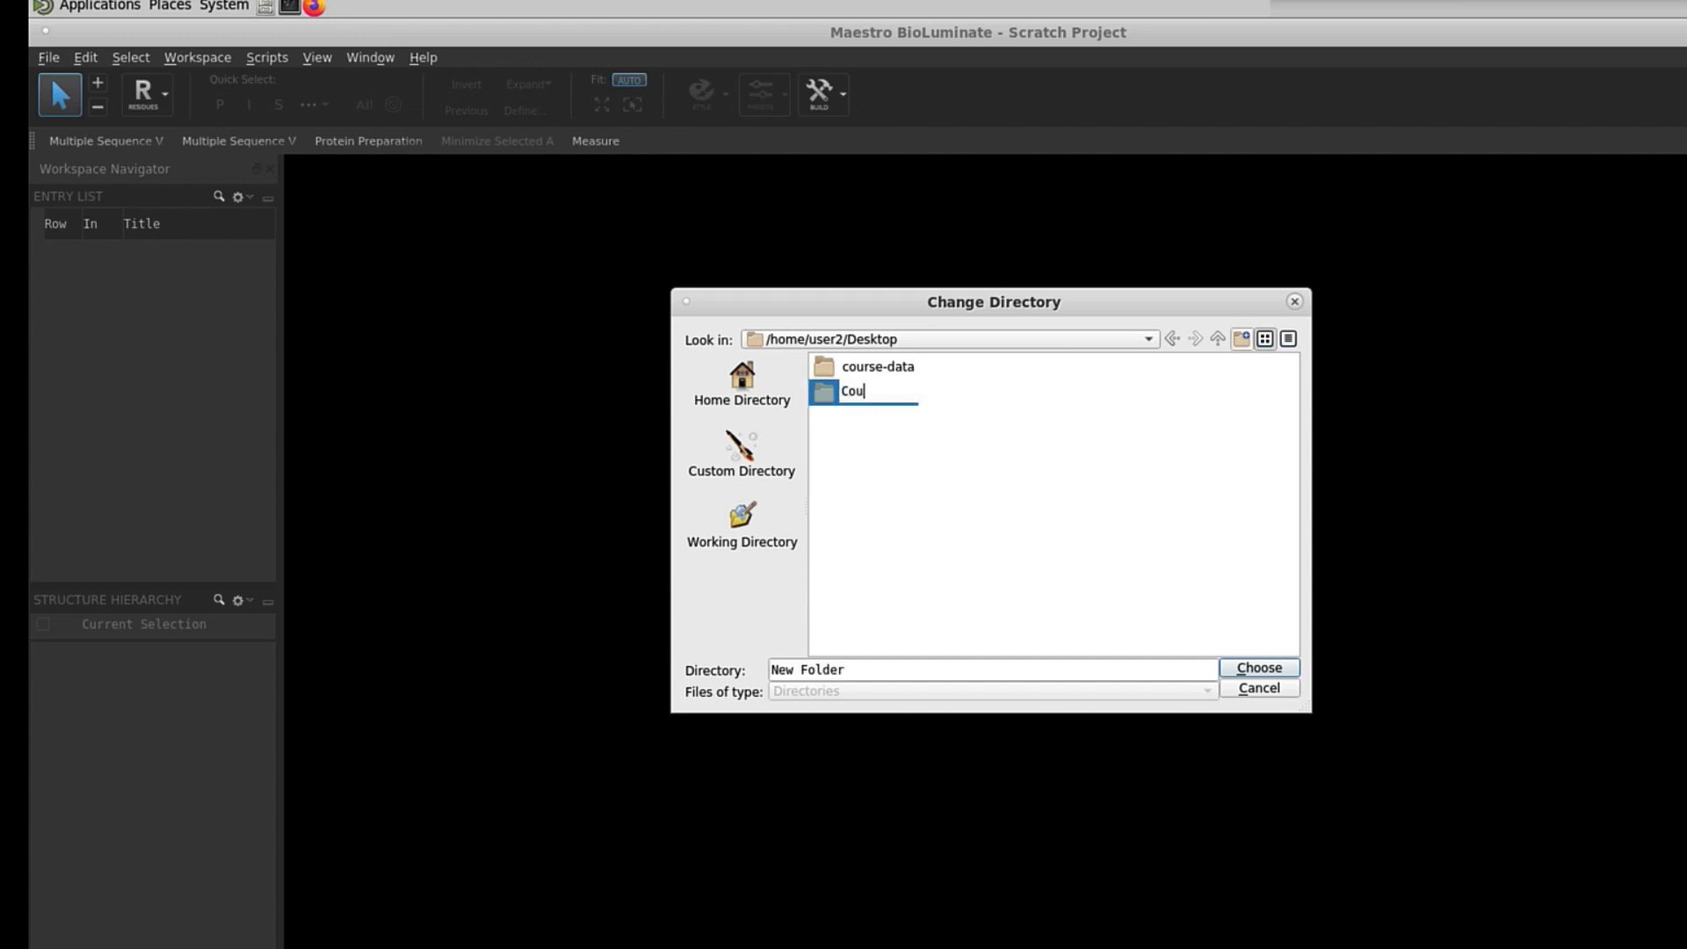
type("rse")
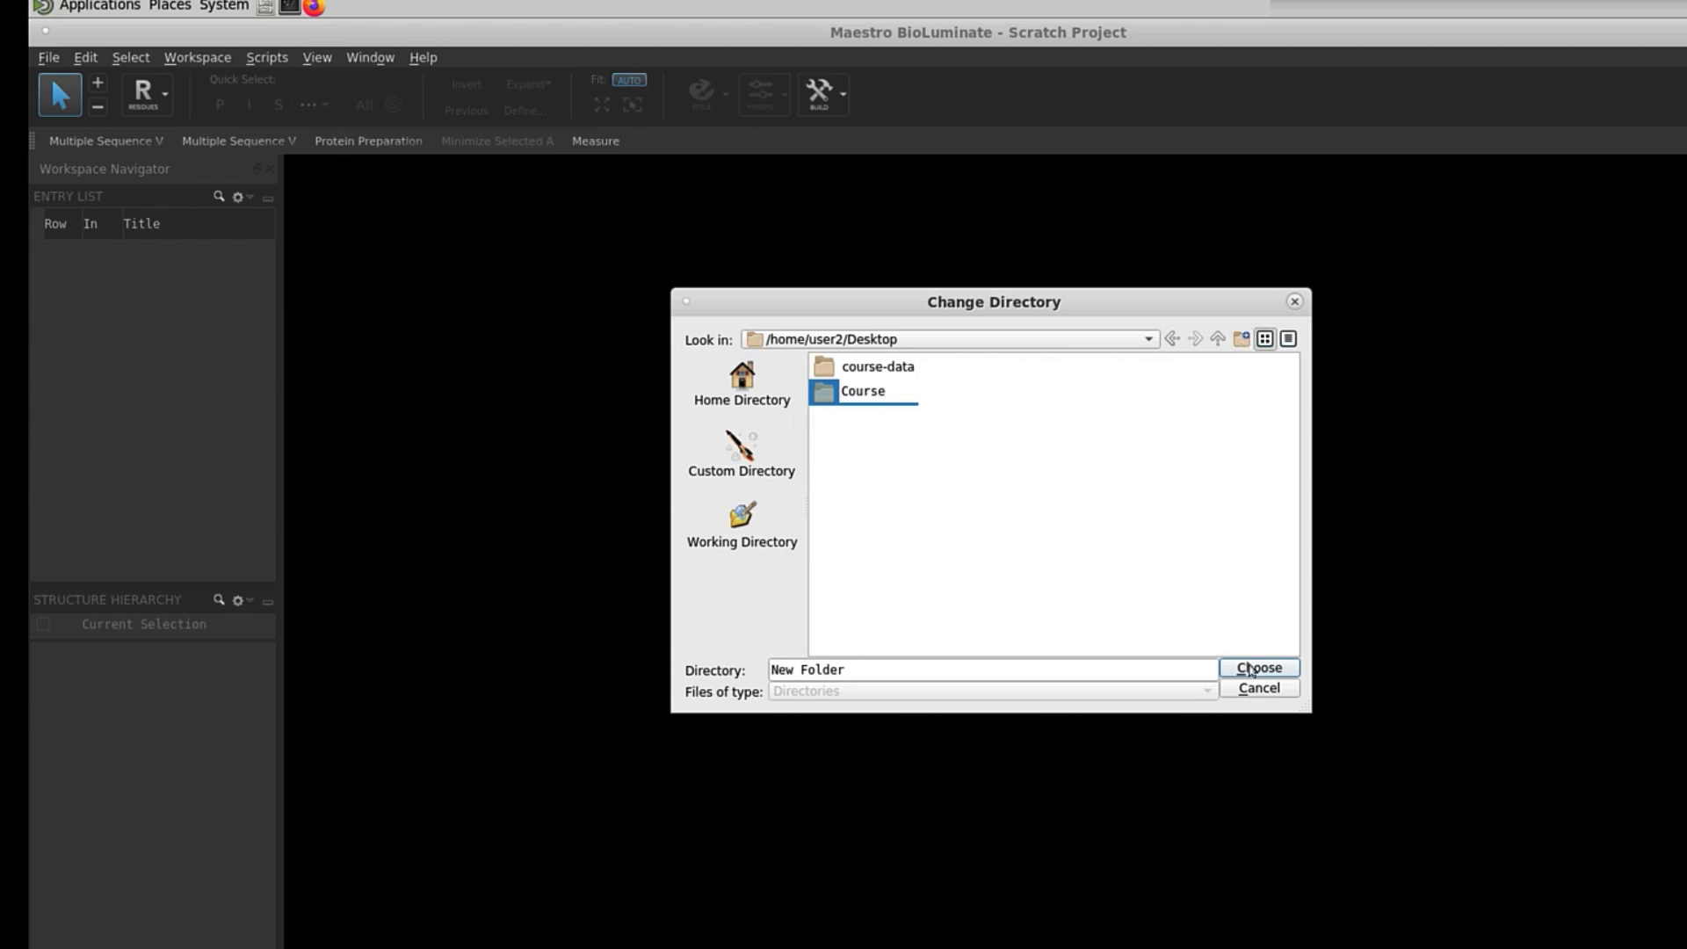
left_click(1257, 668)
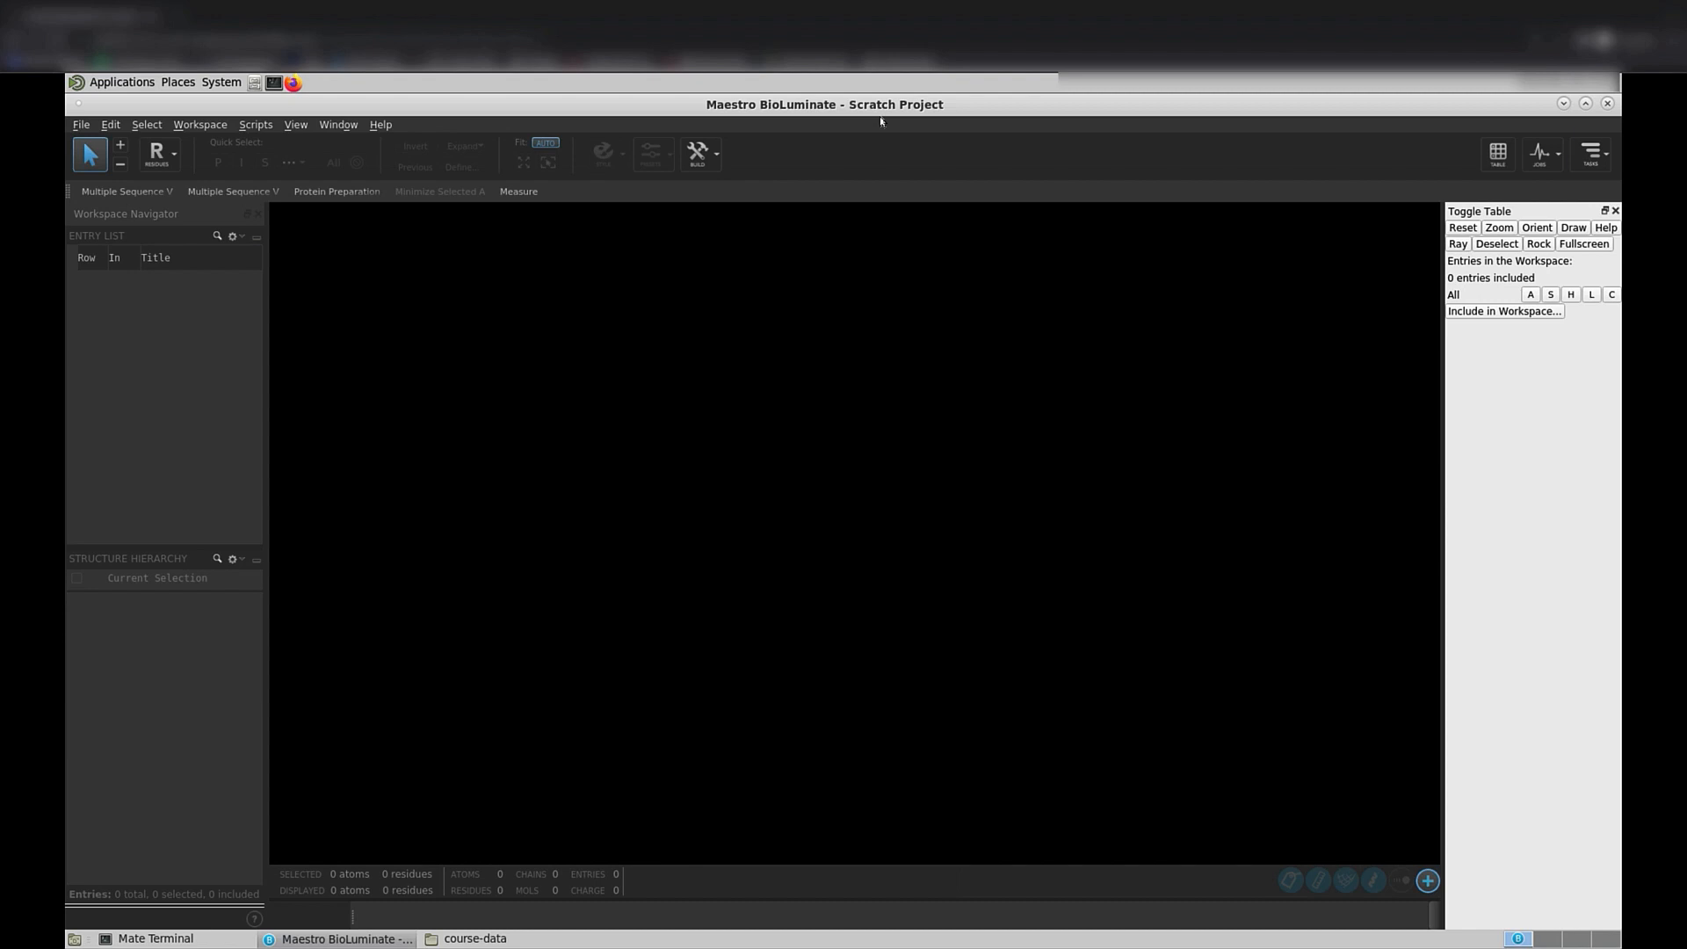
mouse_move(881, 120)
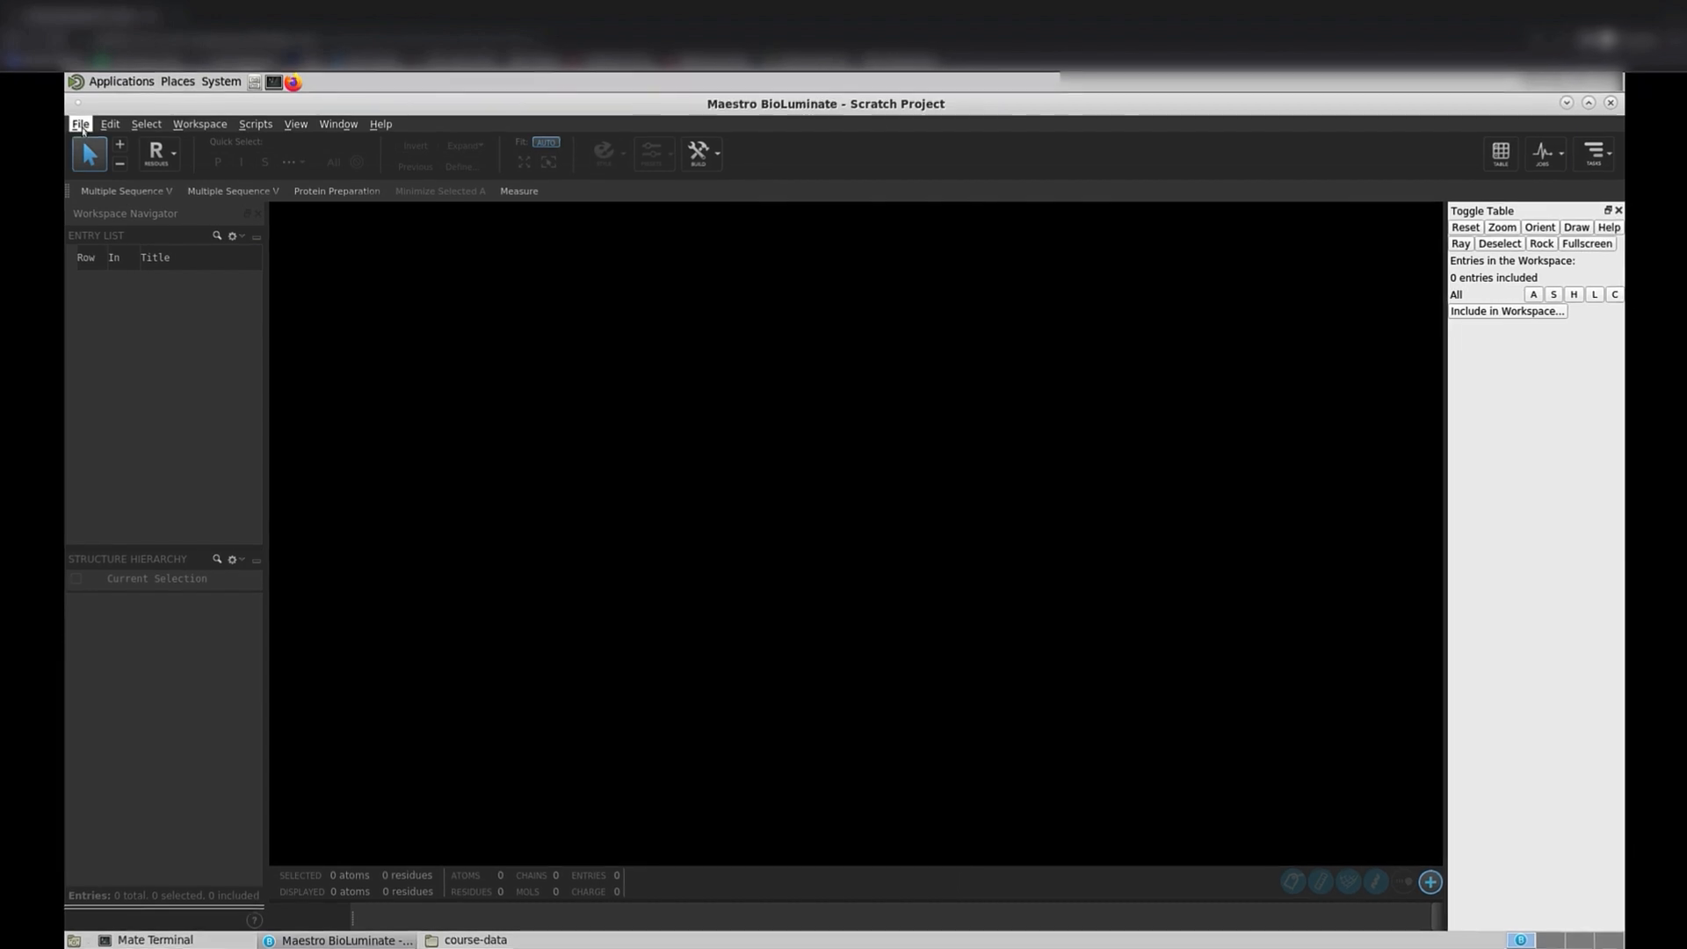
Save the project as BioLuminate_Intro in the Course folder
left_click(80, 124)
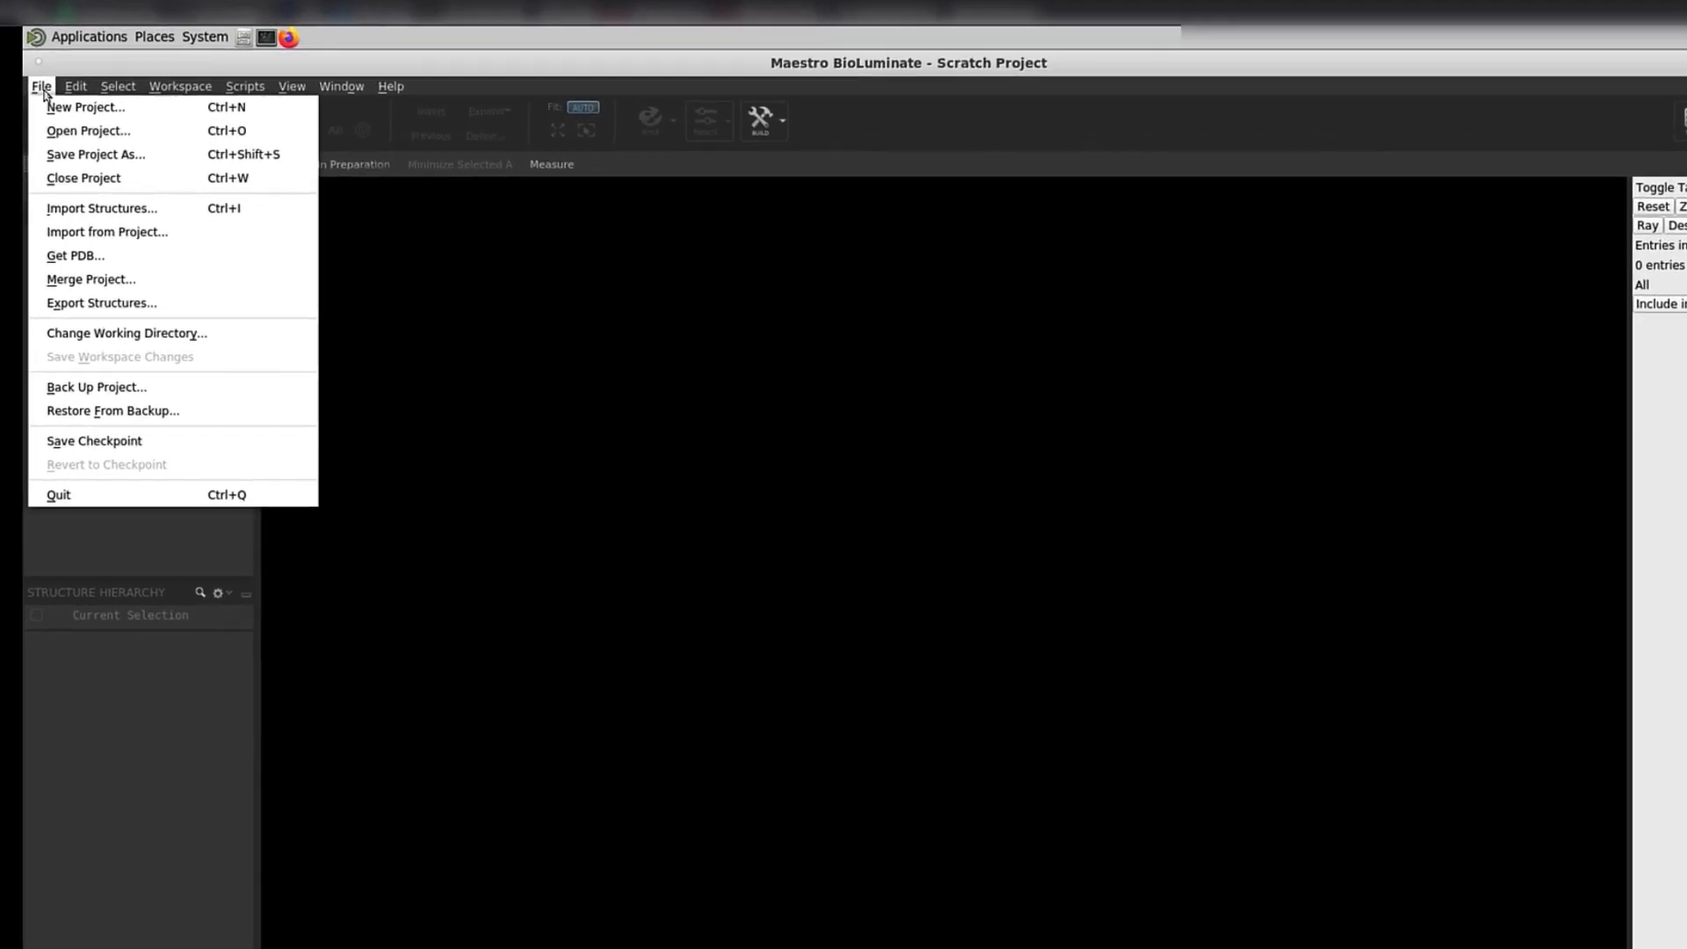
left_click(42, 86)
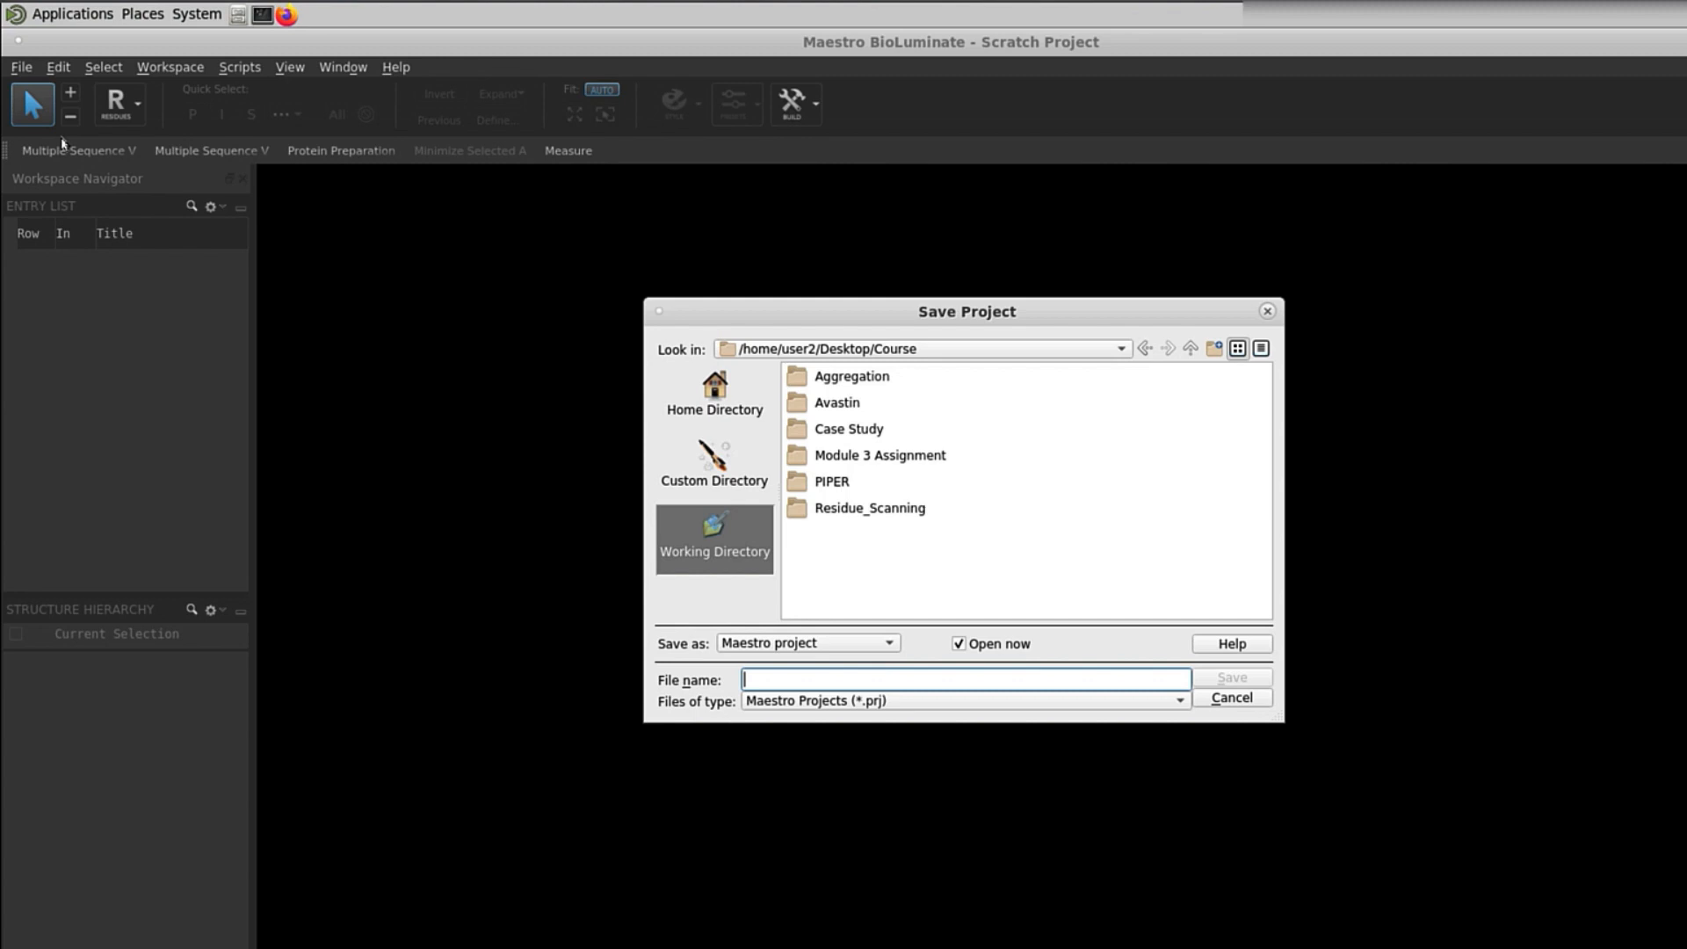
type("BioLuminate_")
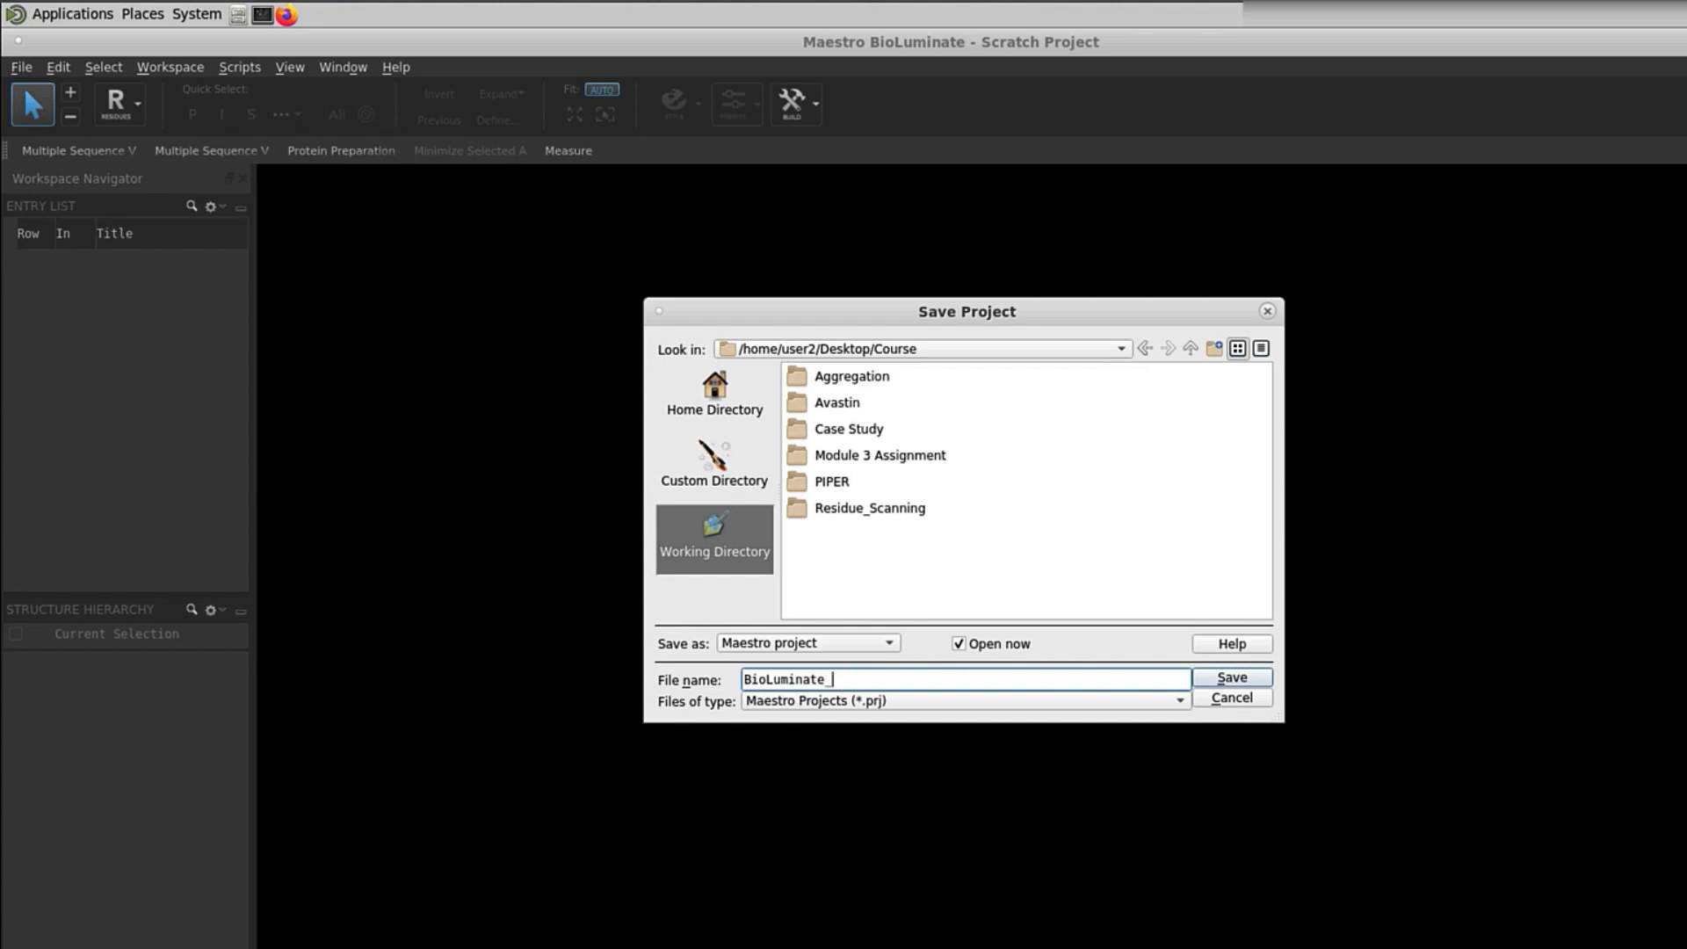
type("Intro")
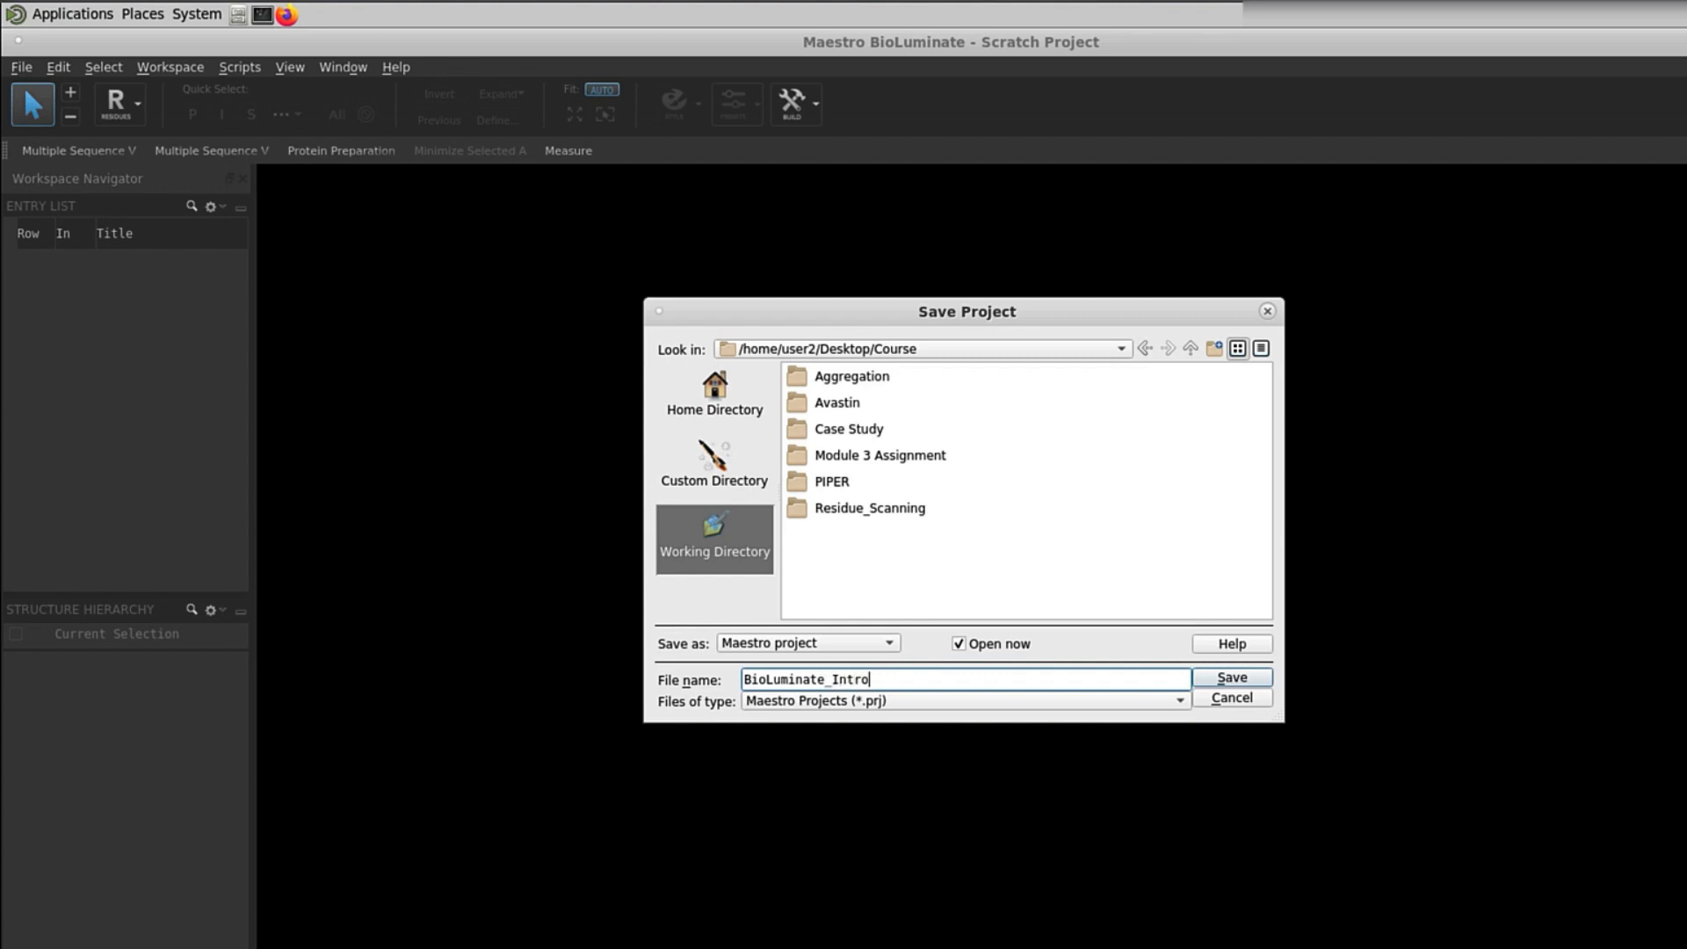
mouse_move(977, 518)
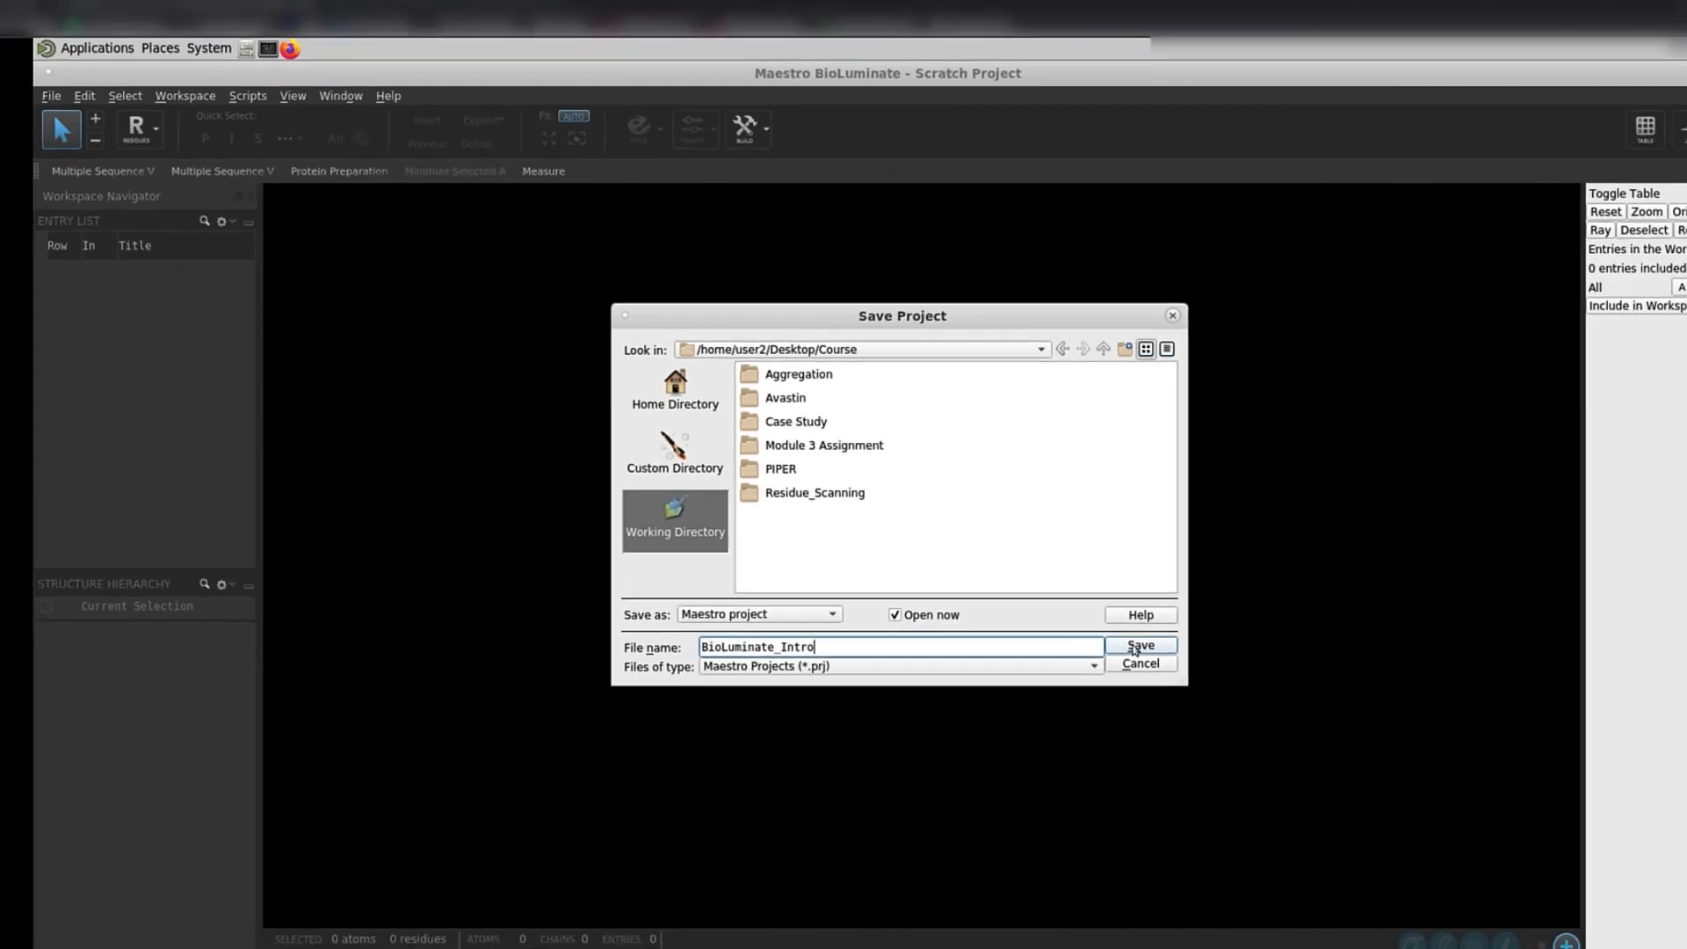
left_click(1141, 646)
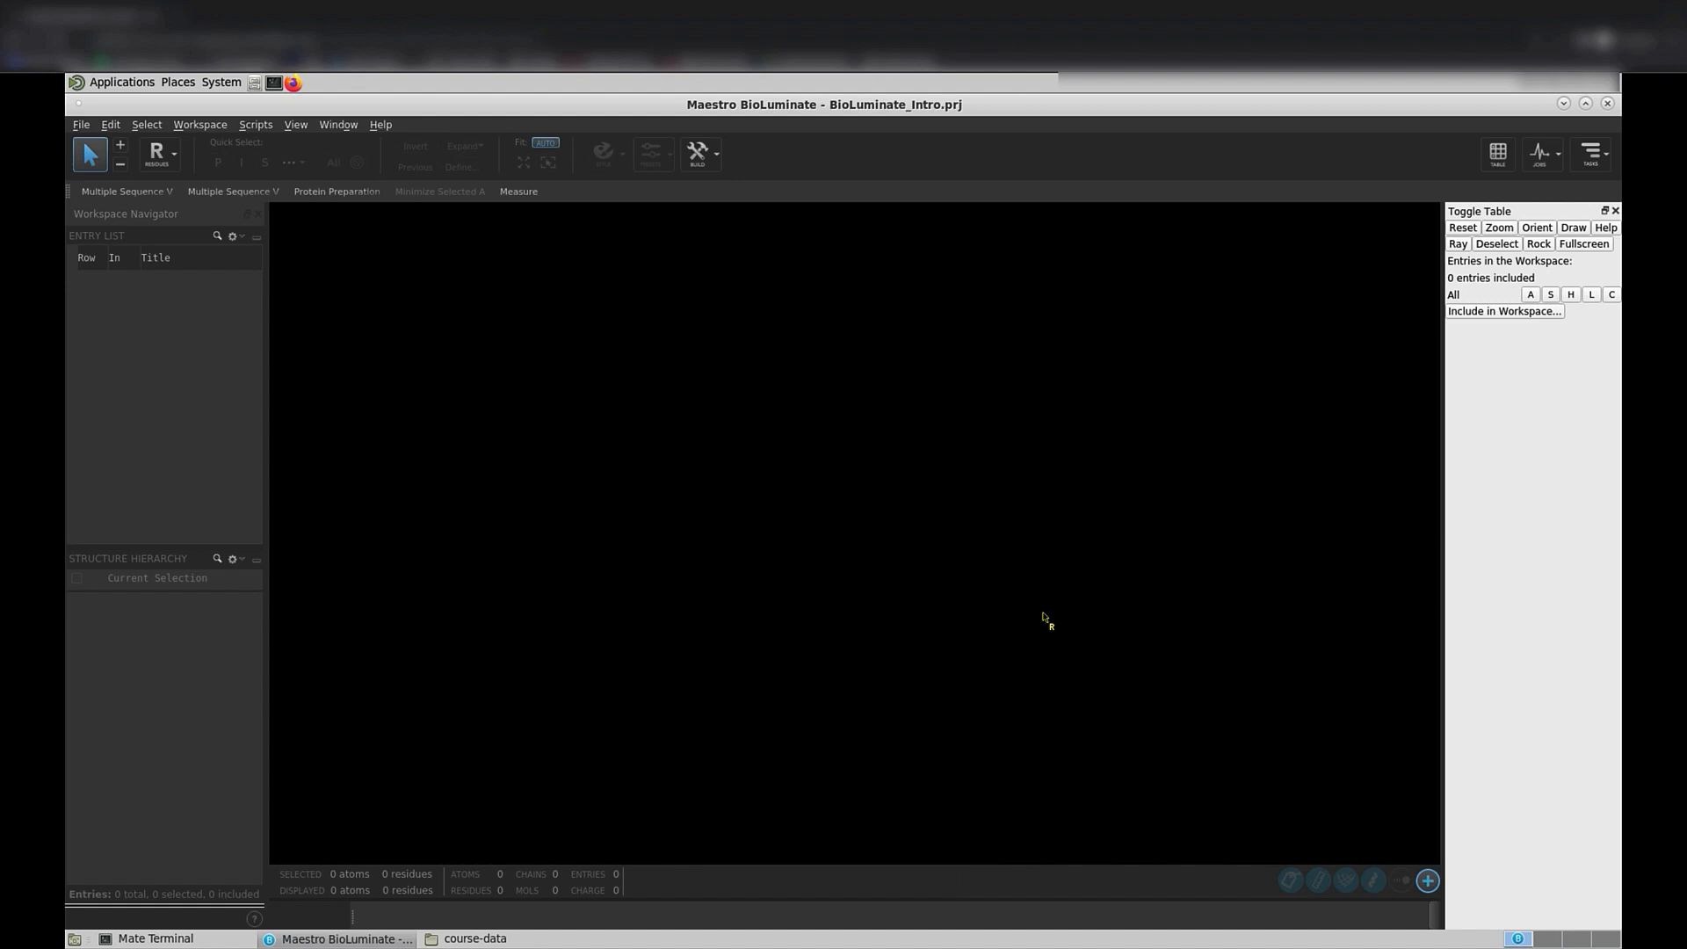
mouse_move(923, 557)
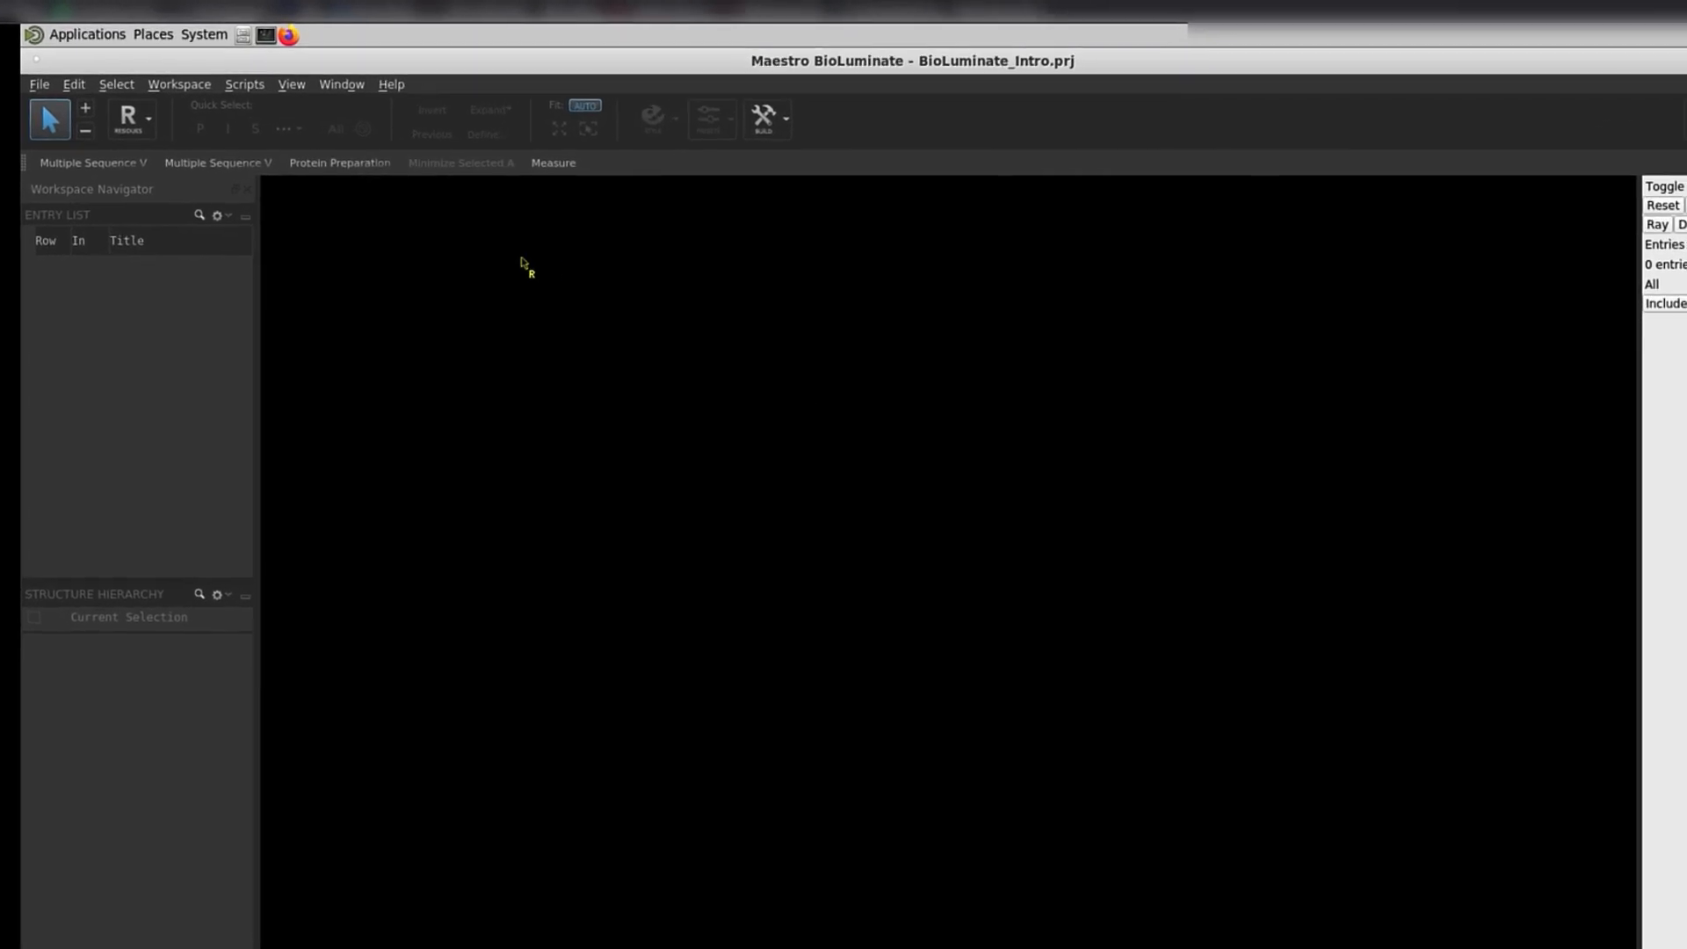
Import 1N8Z_prepared.mae from the Course folder into the workspace
left_click(38, 84)
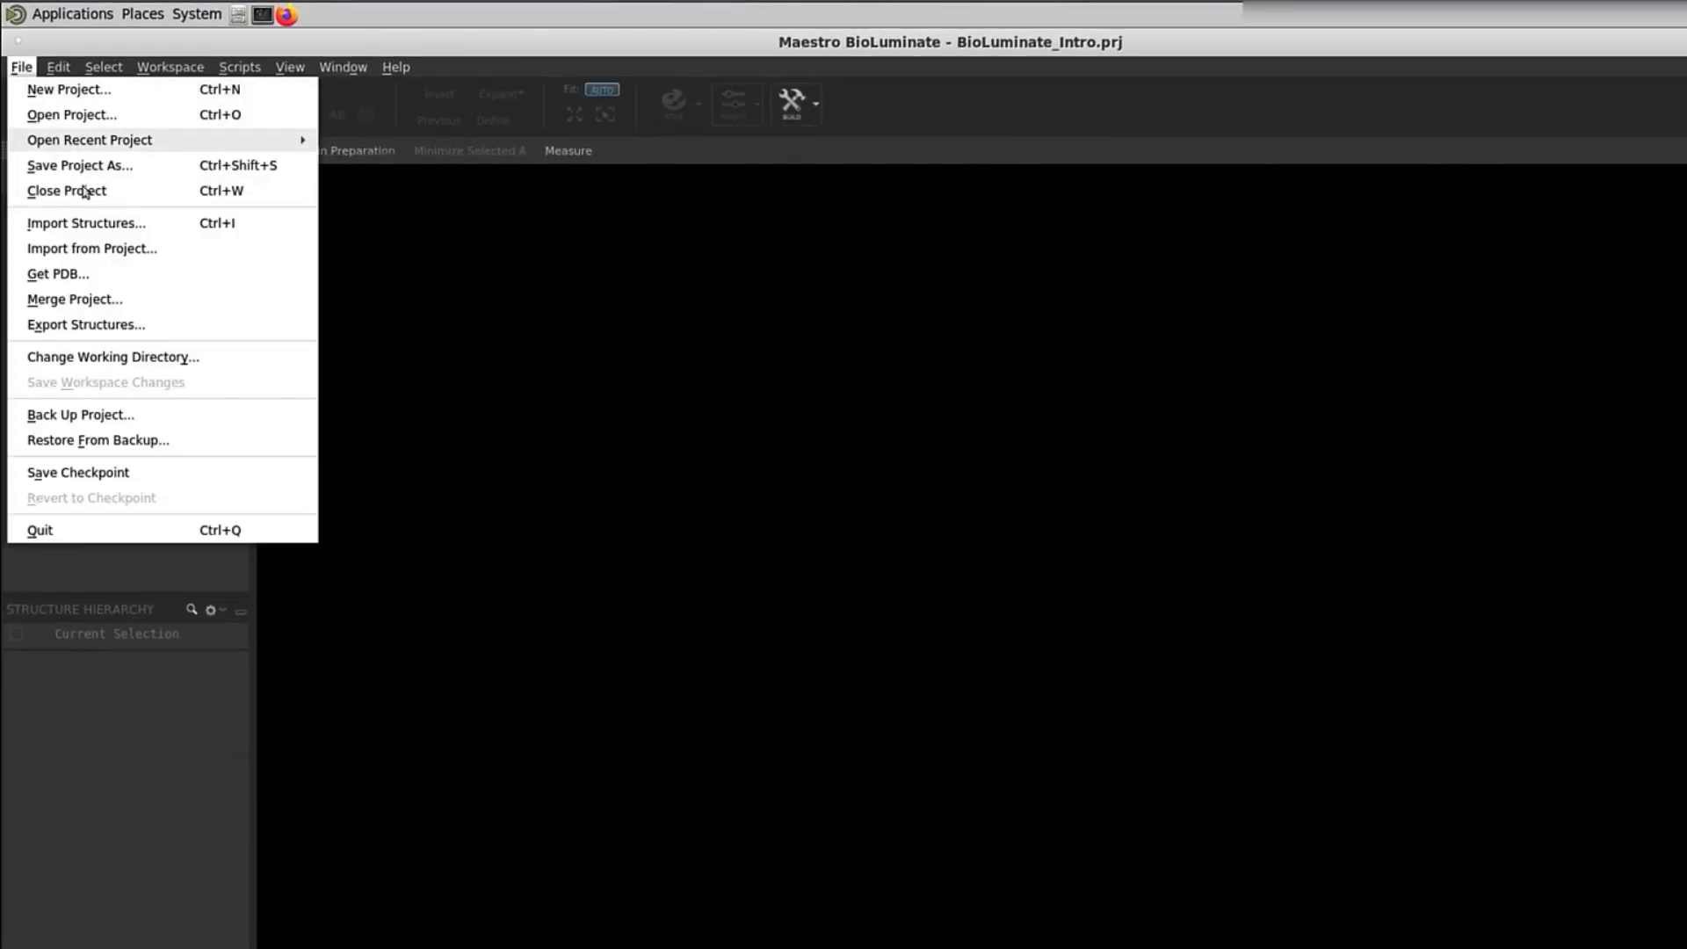
left_click(86, 222)
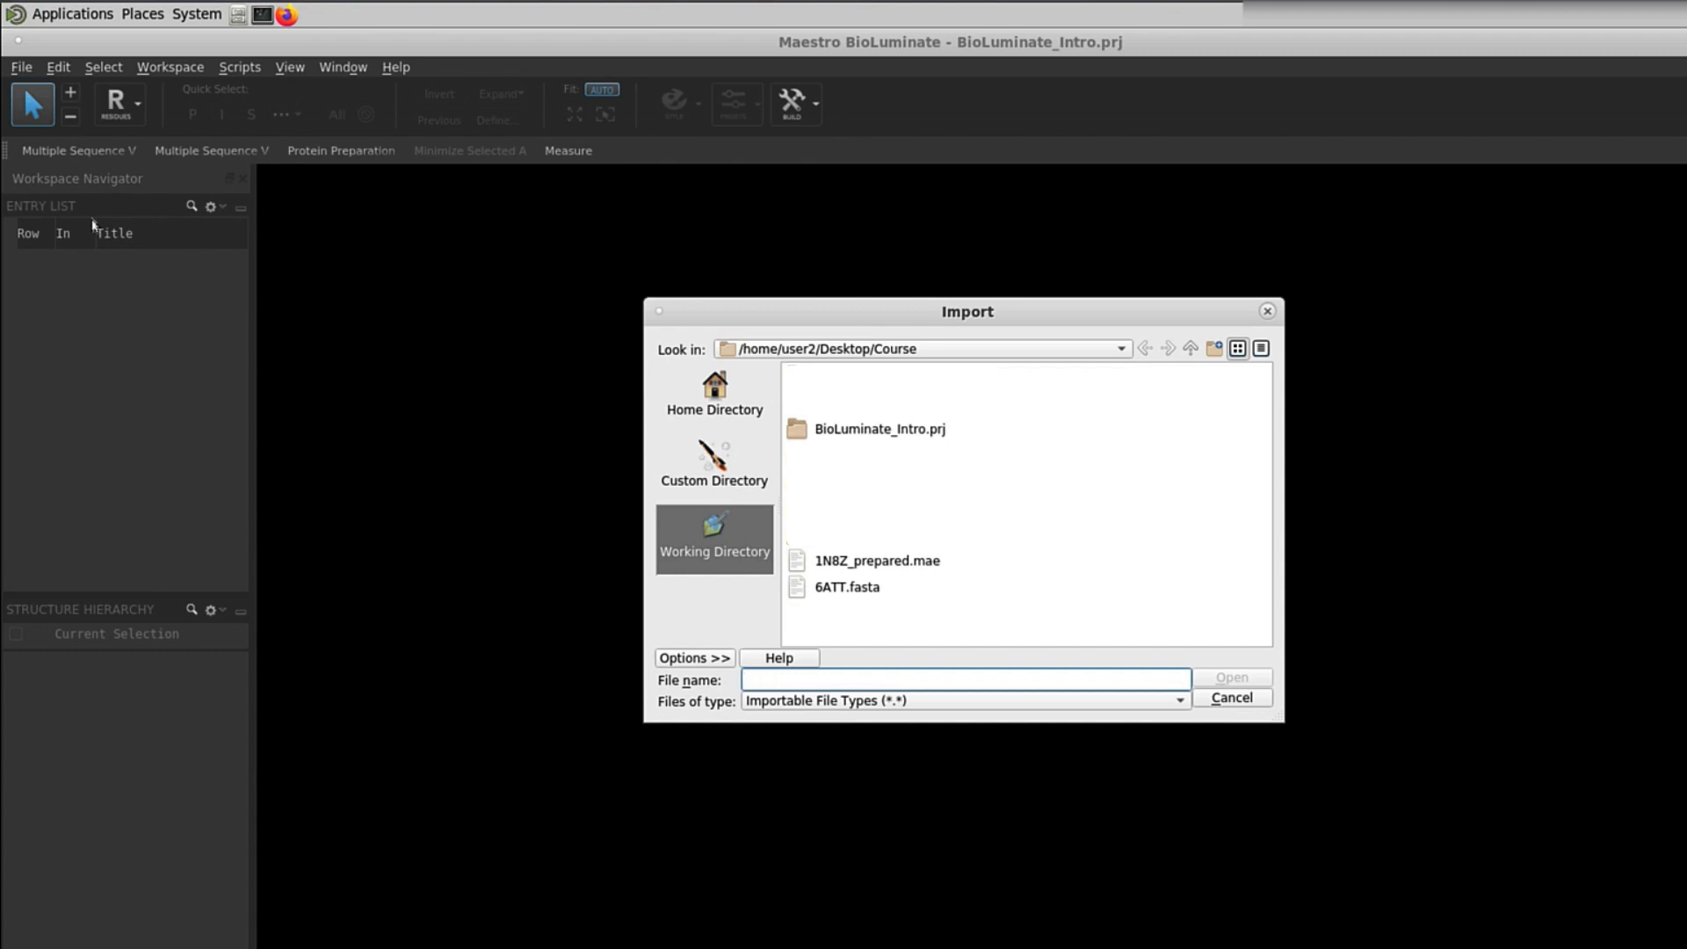
left_click(876, 560)
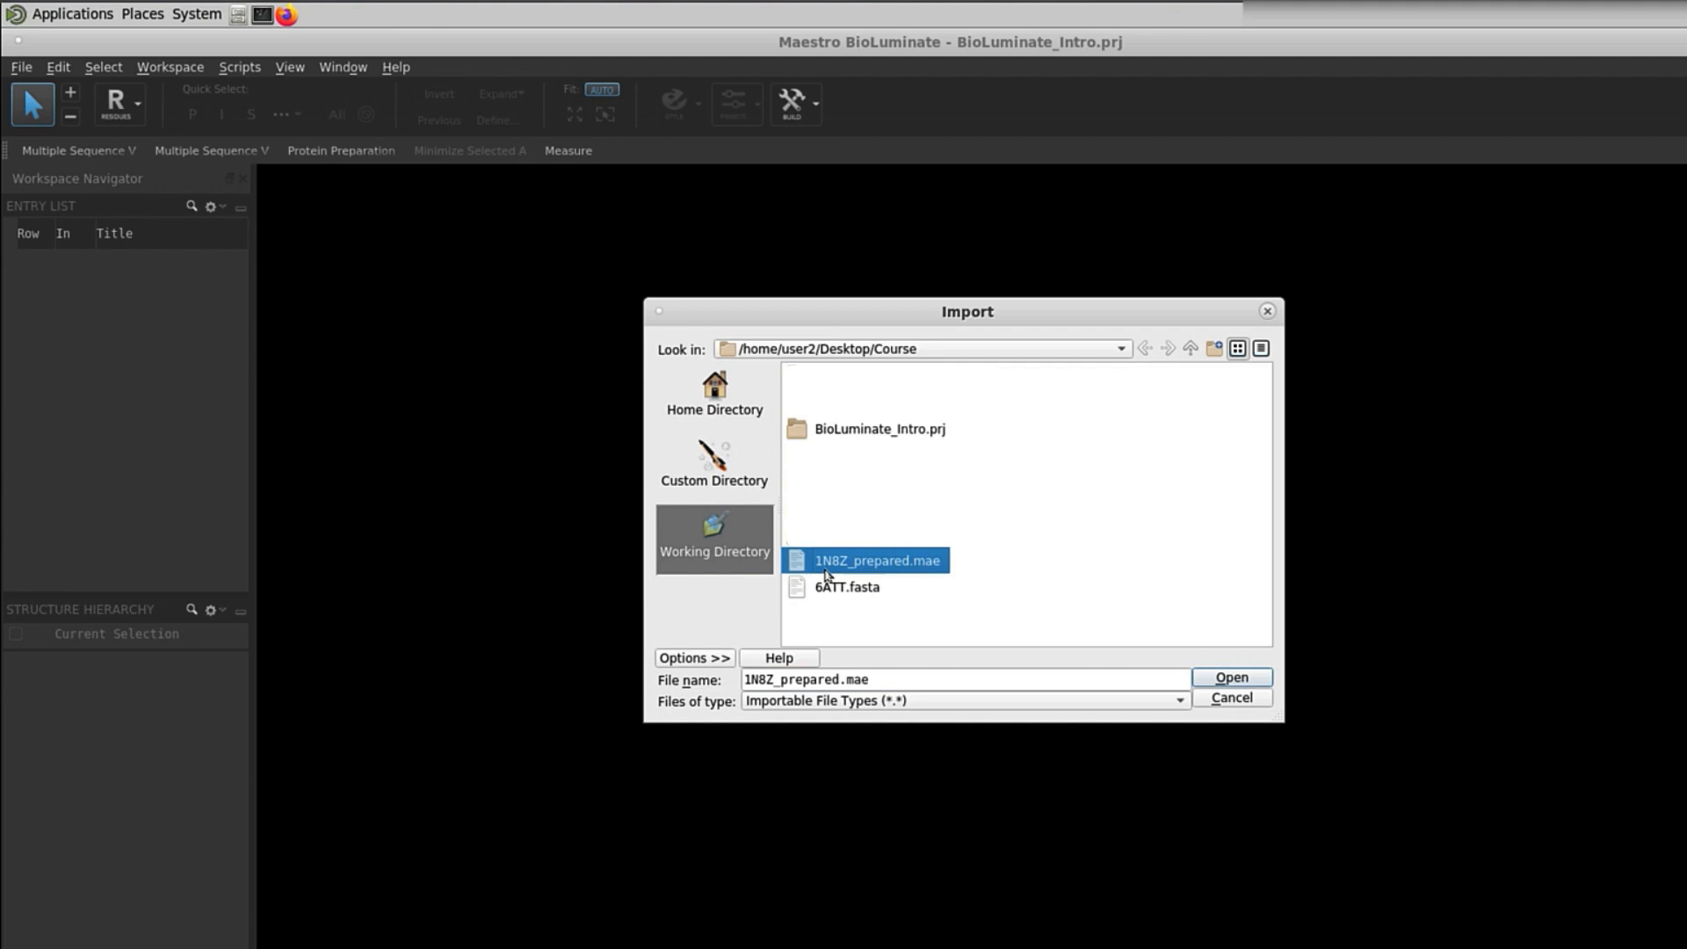
mouse_move(1133, 637)
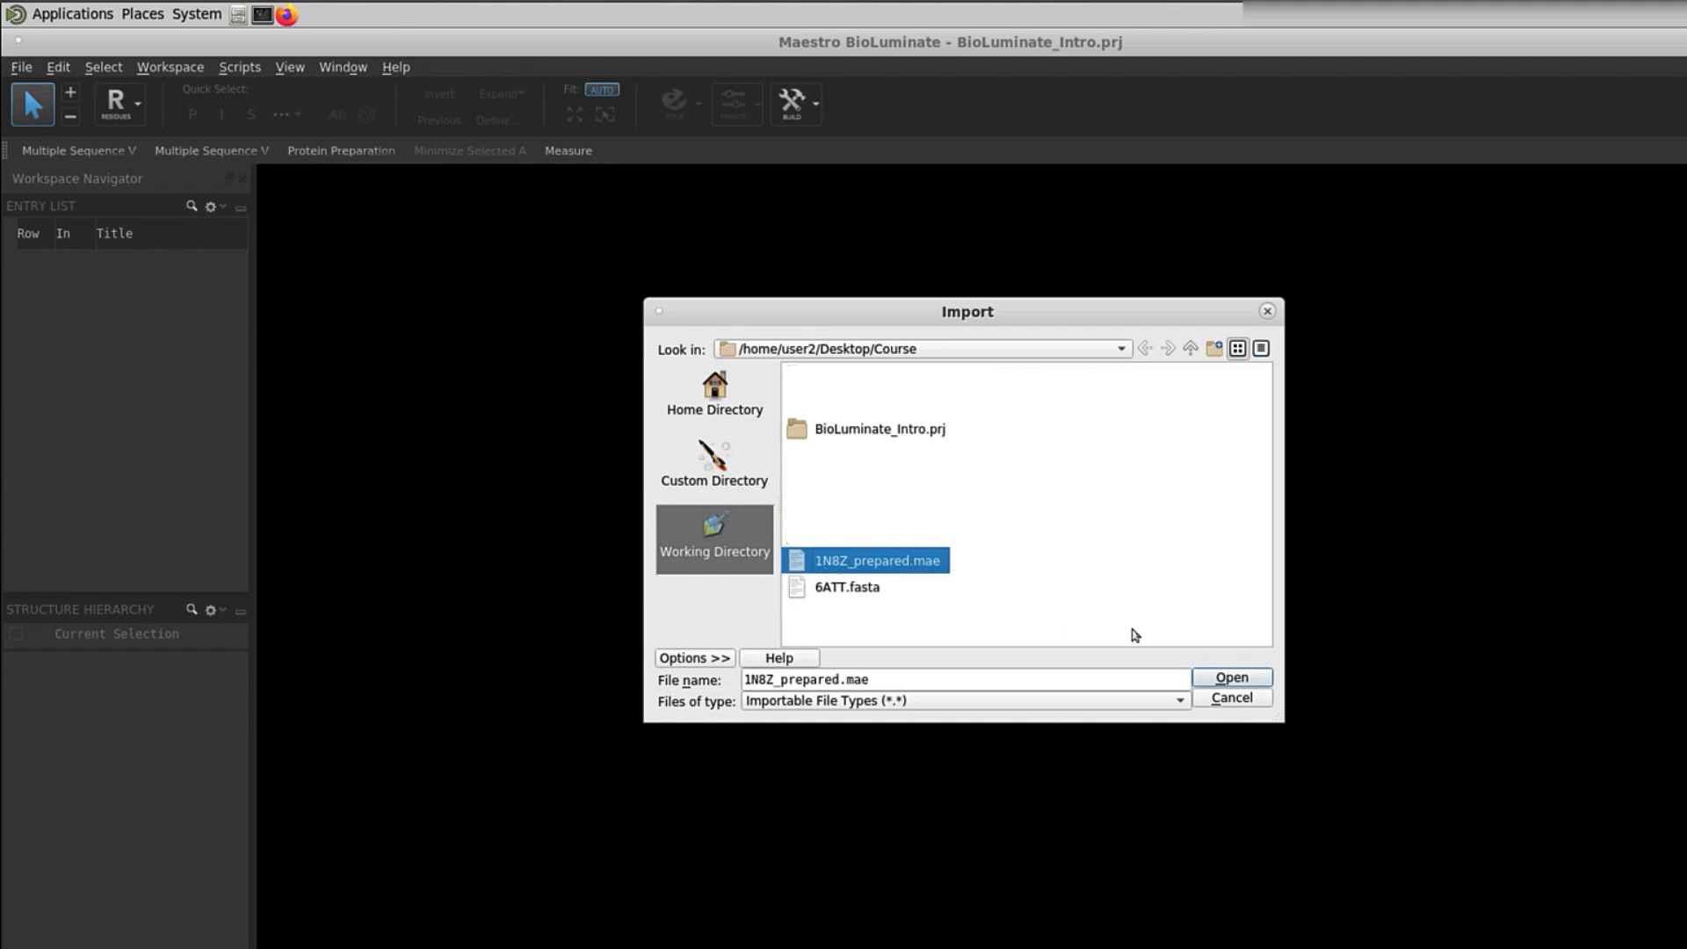
left_click(1230, 677)
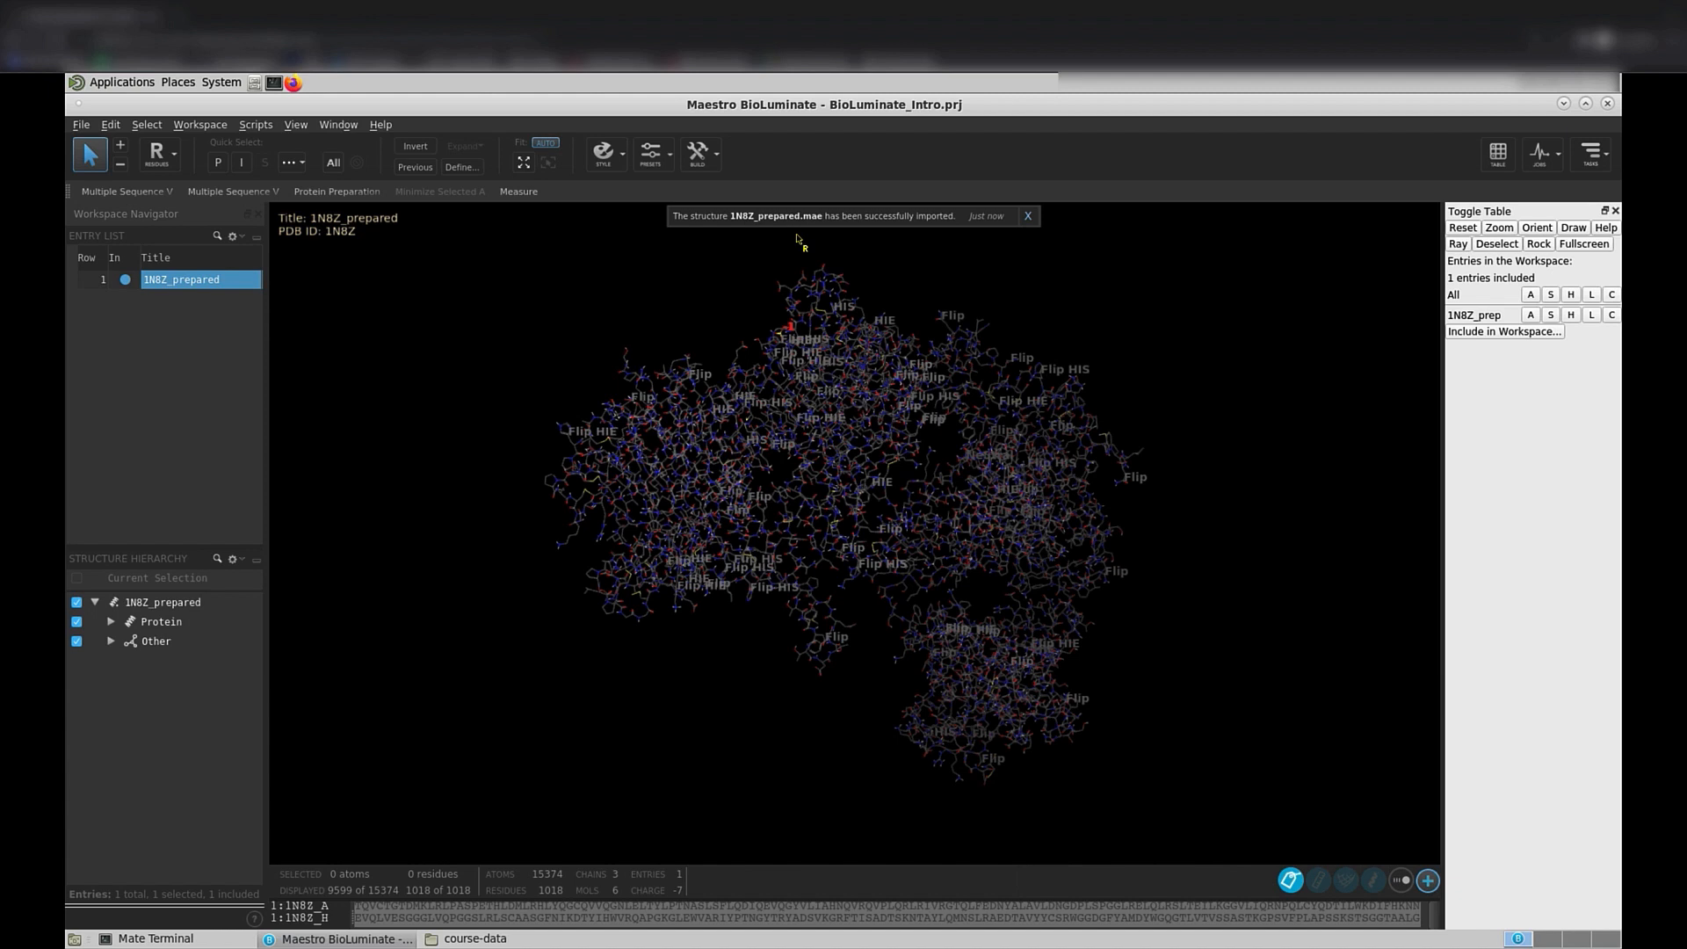
Open Customize Mouse Actions, center the dialog, and choose PyMOL mode
left_click(201, 124)
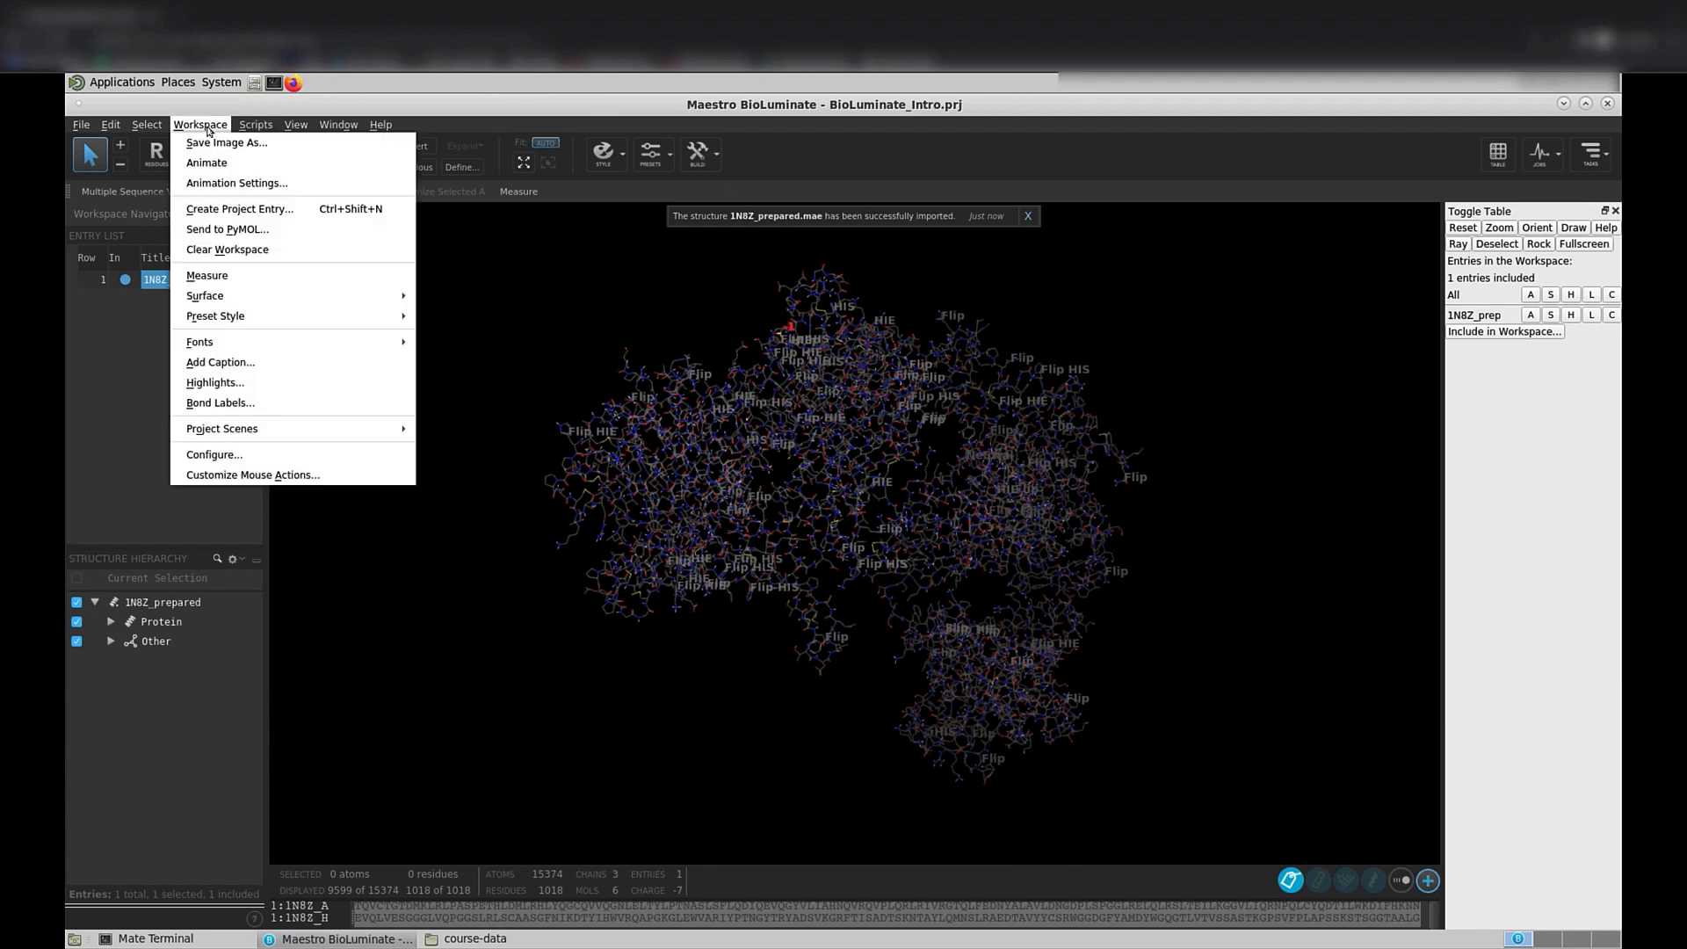
left_click(253, 475)
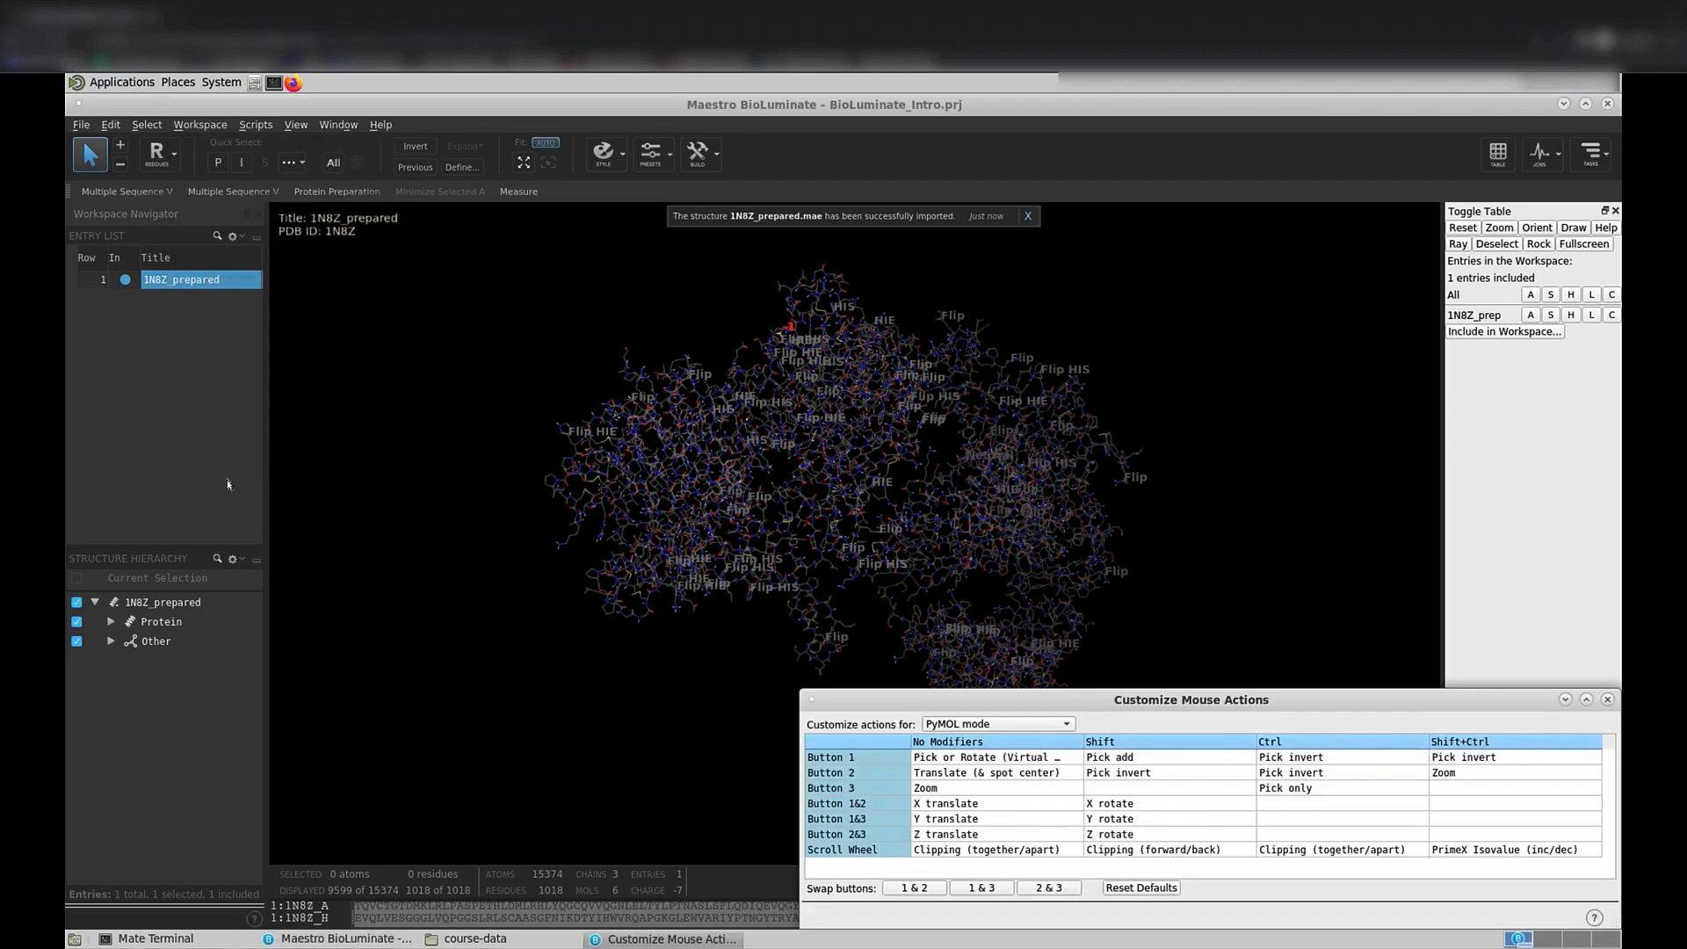
left_click_drag(1192, 699, 1106, 600)
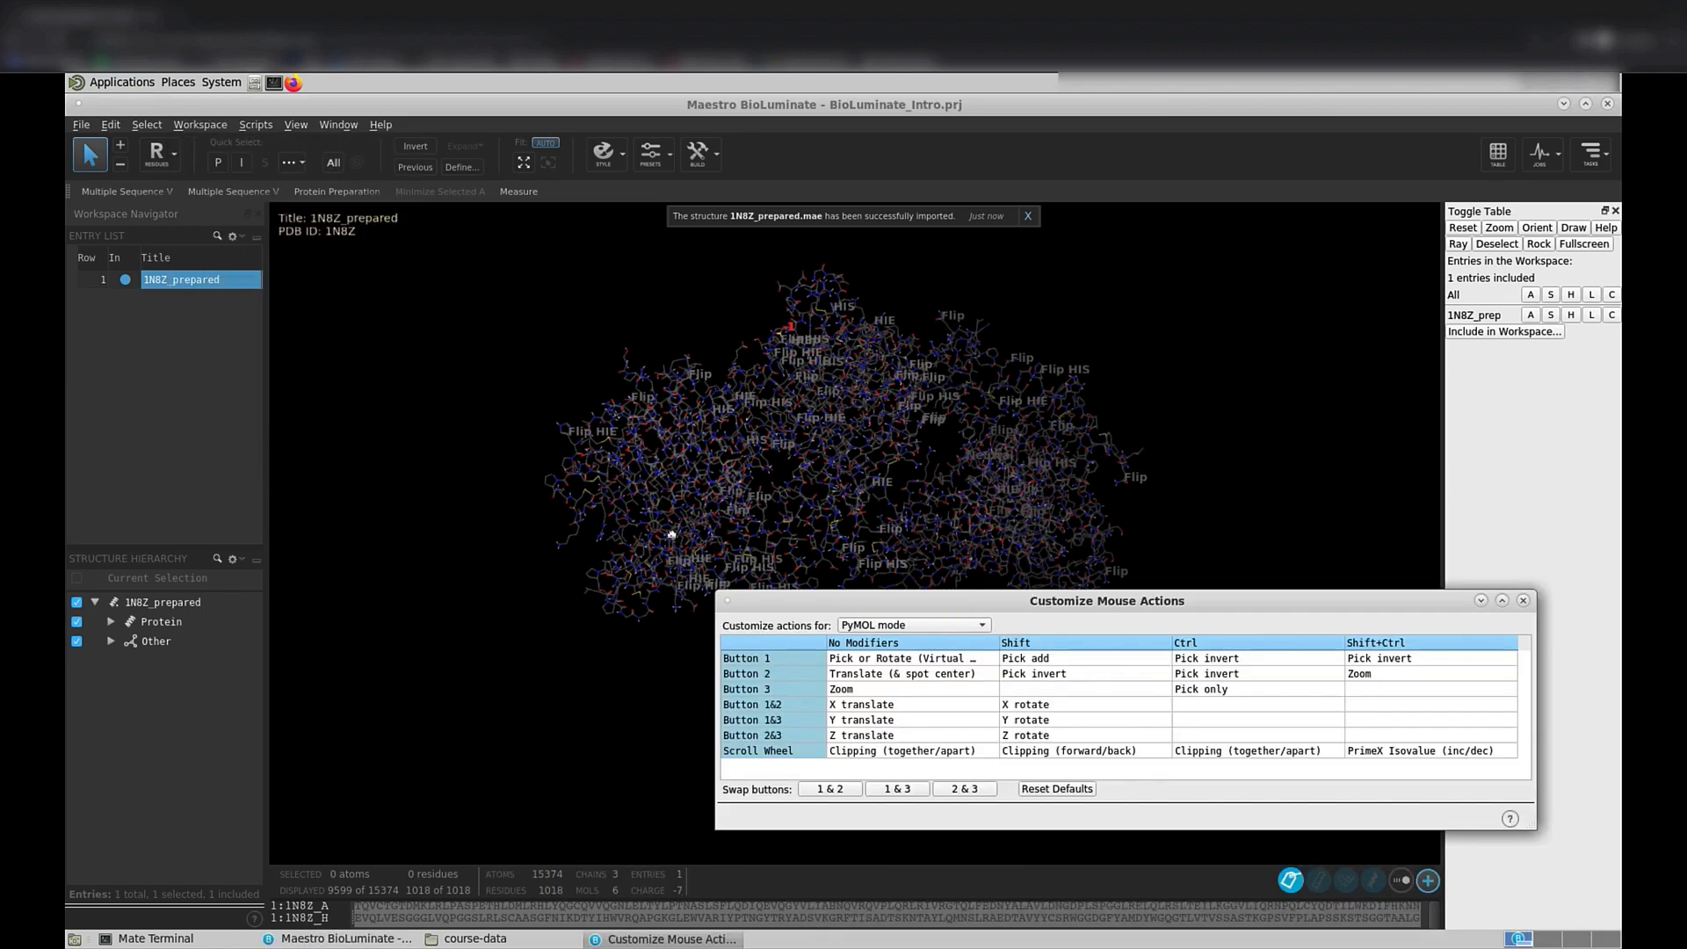
left_click_drag(1106, 600, 986, 493)
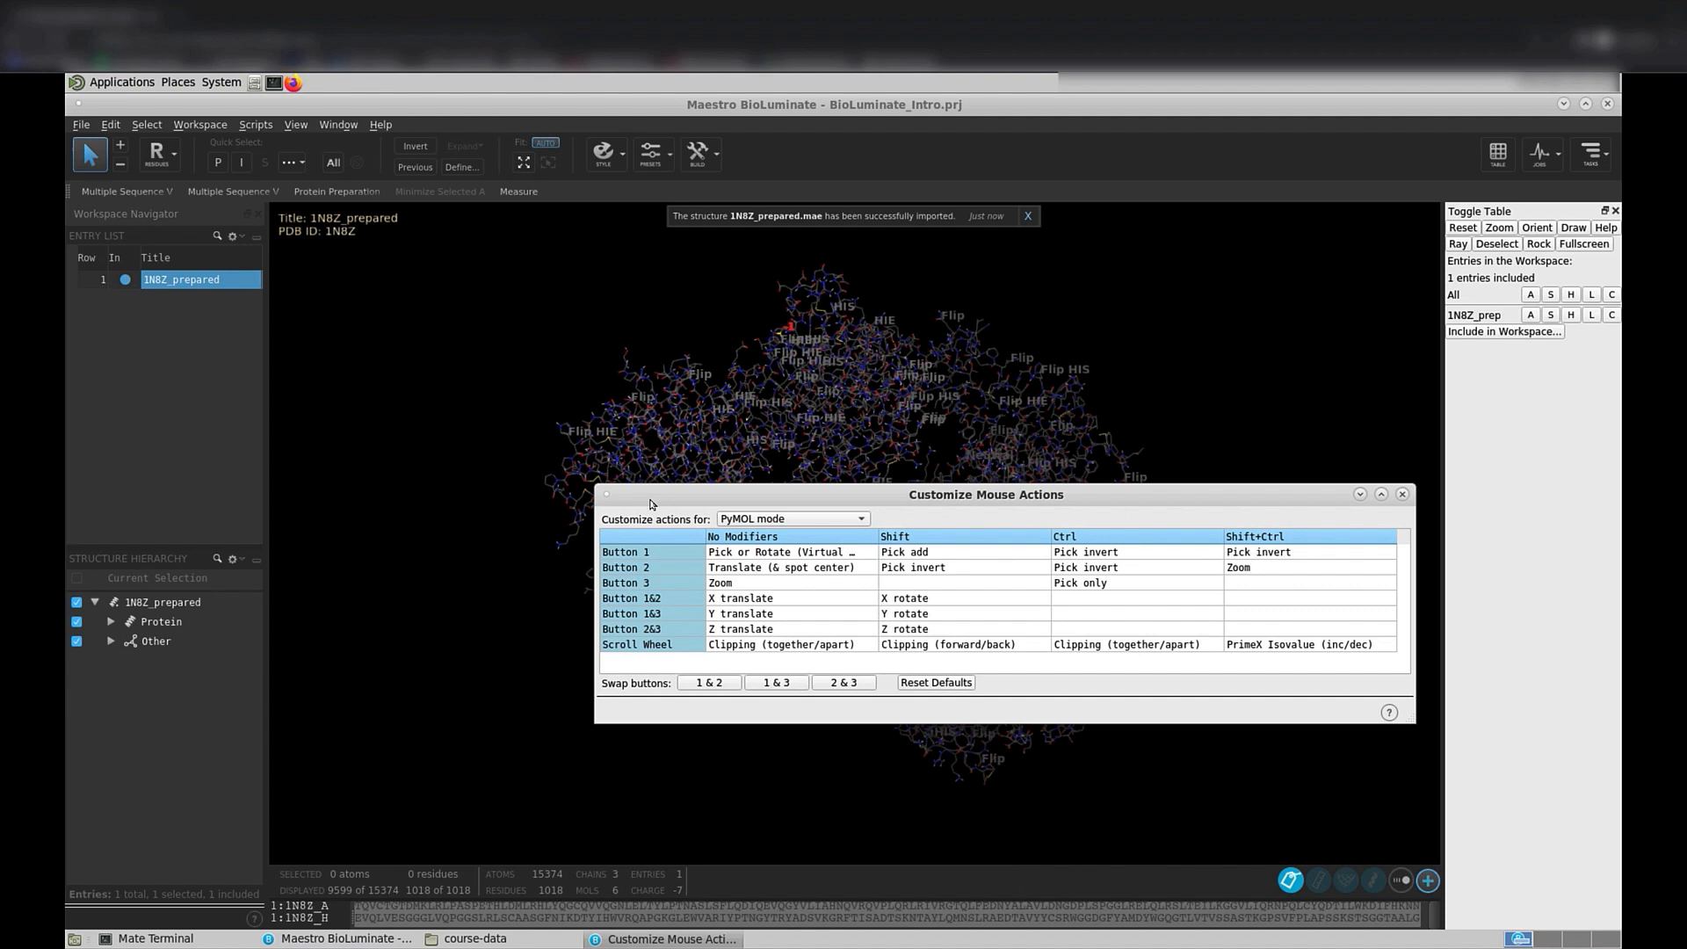
left_click(793, 519)
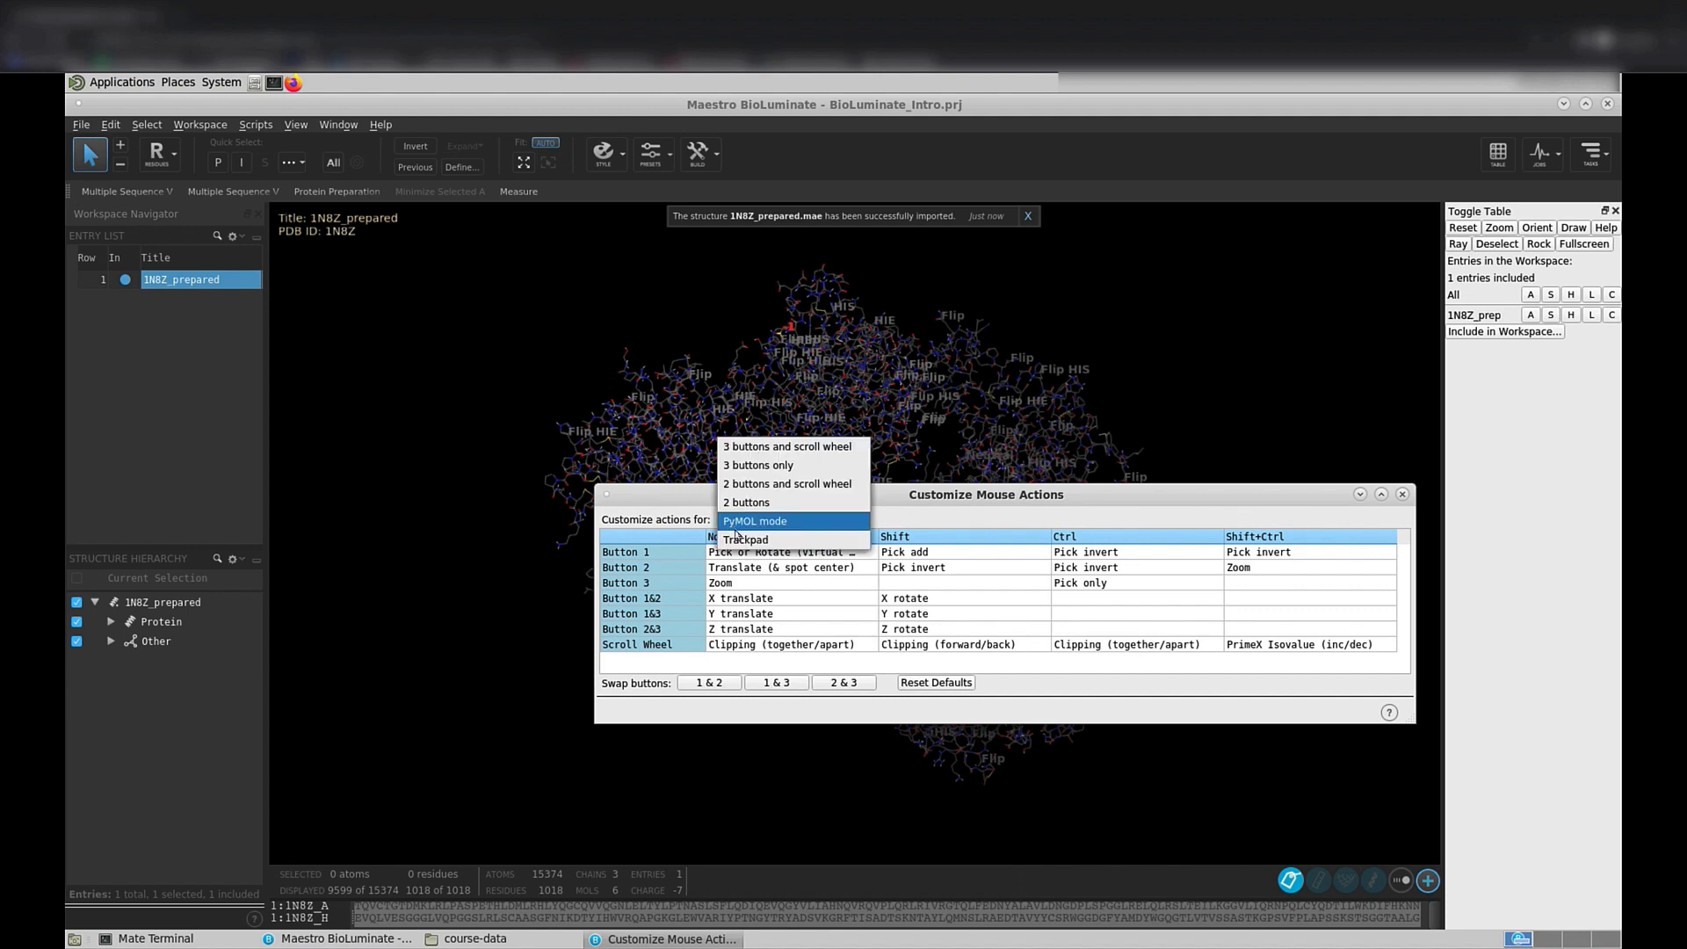
left_click(754, 520)
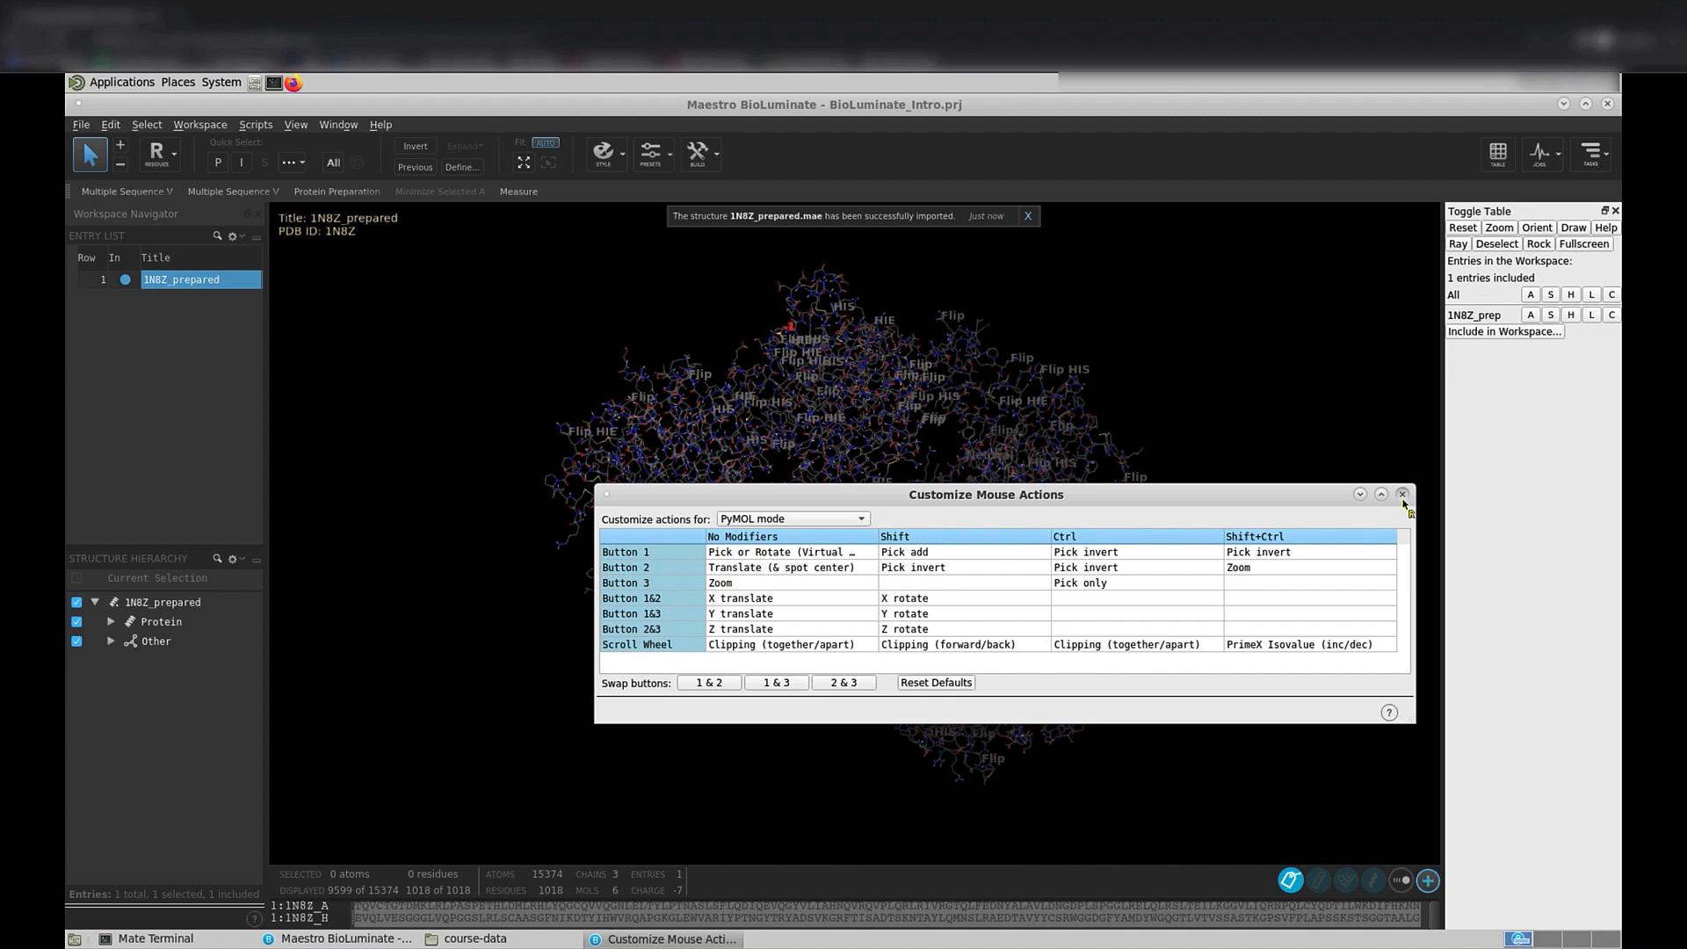
Close the mouse settings, keeping PyMOL mode, and zoom into the gap between domains
left_click(1403, 493)
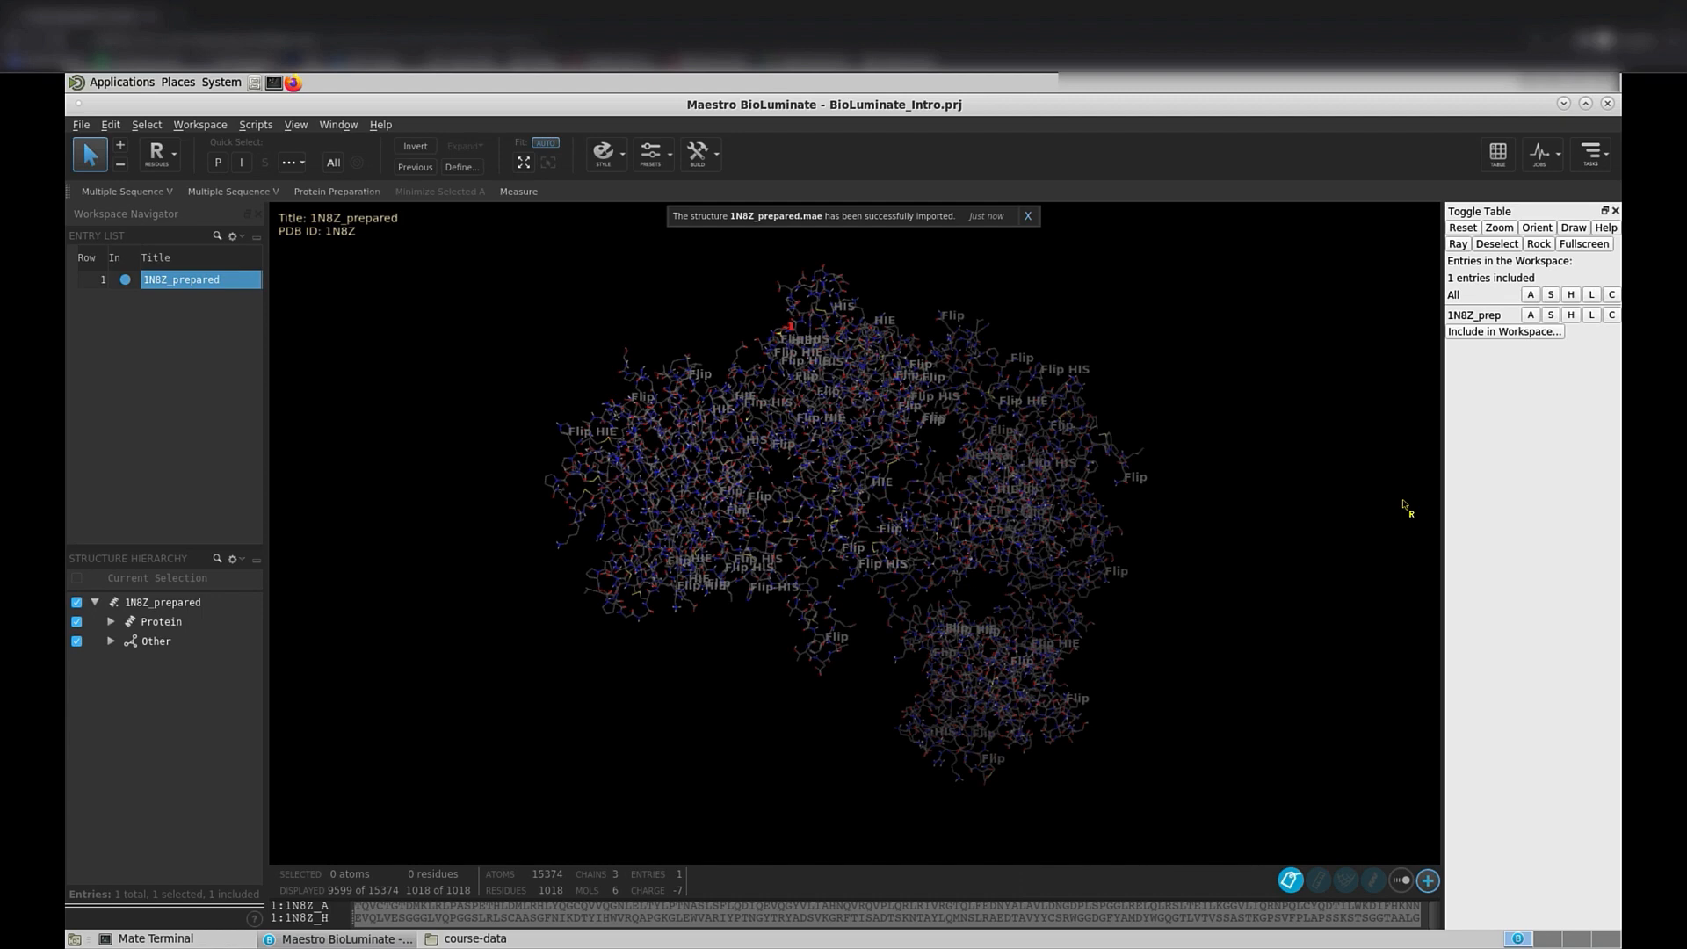
left_click(1026, 215)
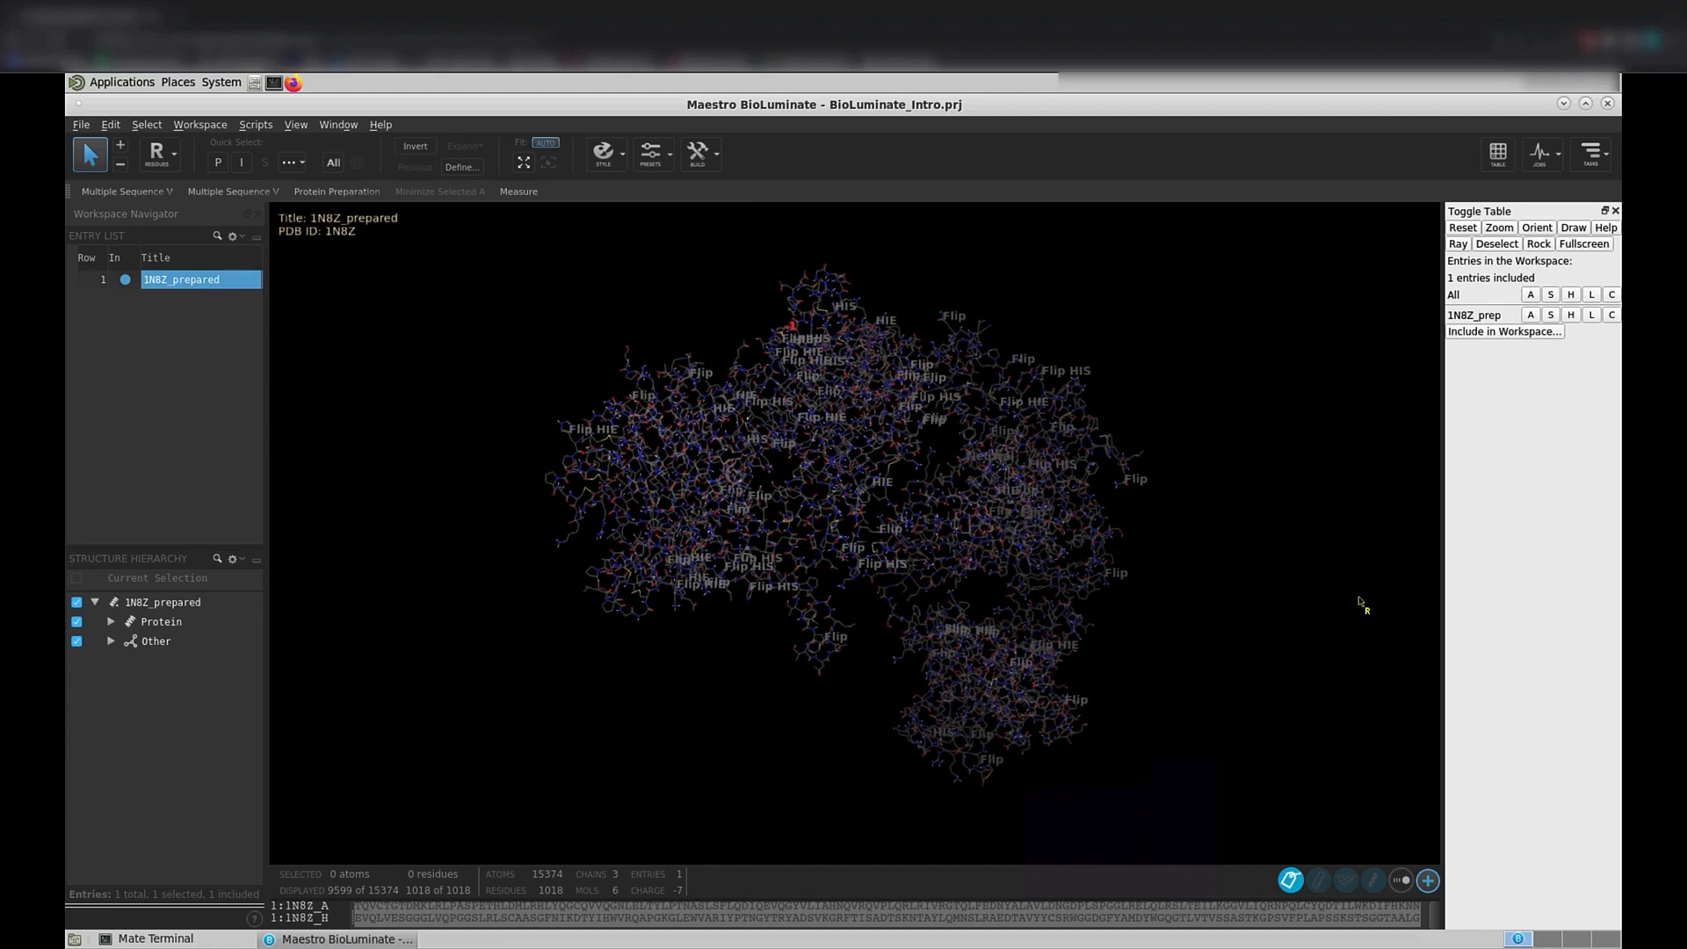
left_click_drag(839, 484, 979, 533)
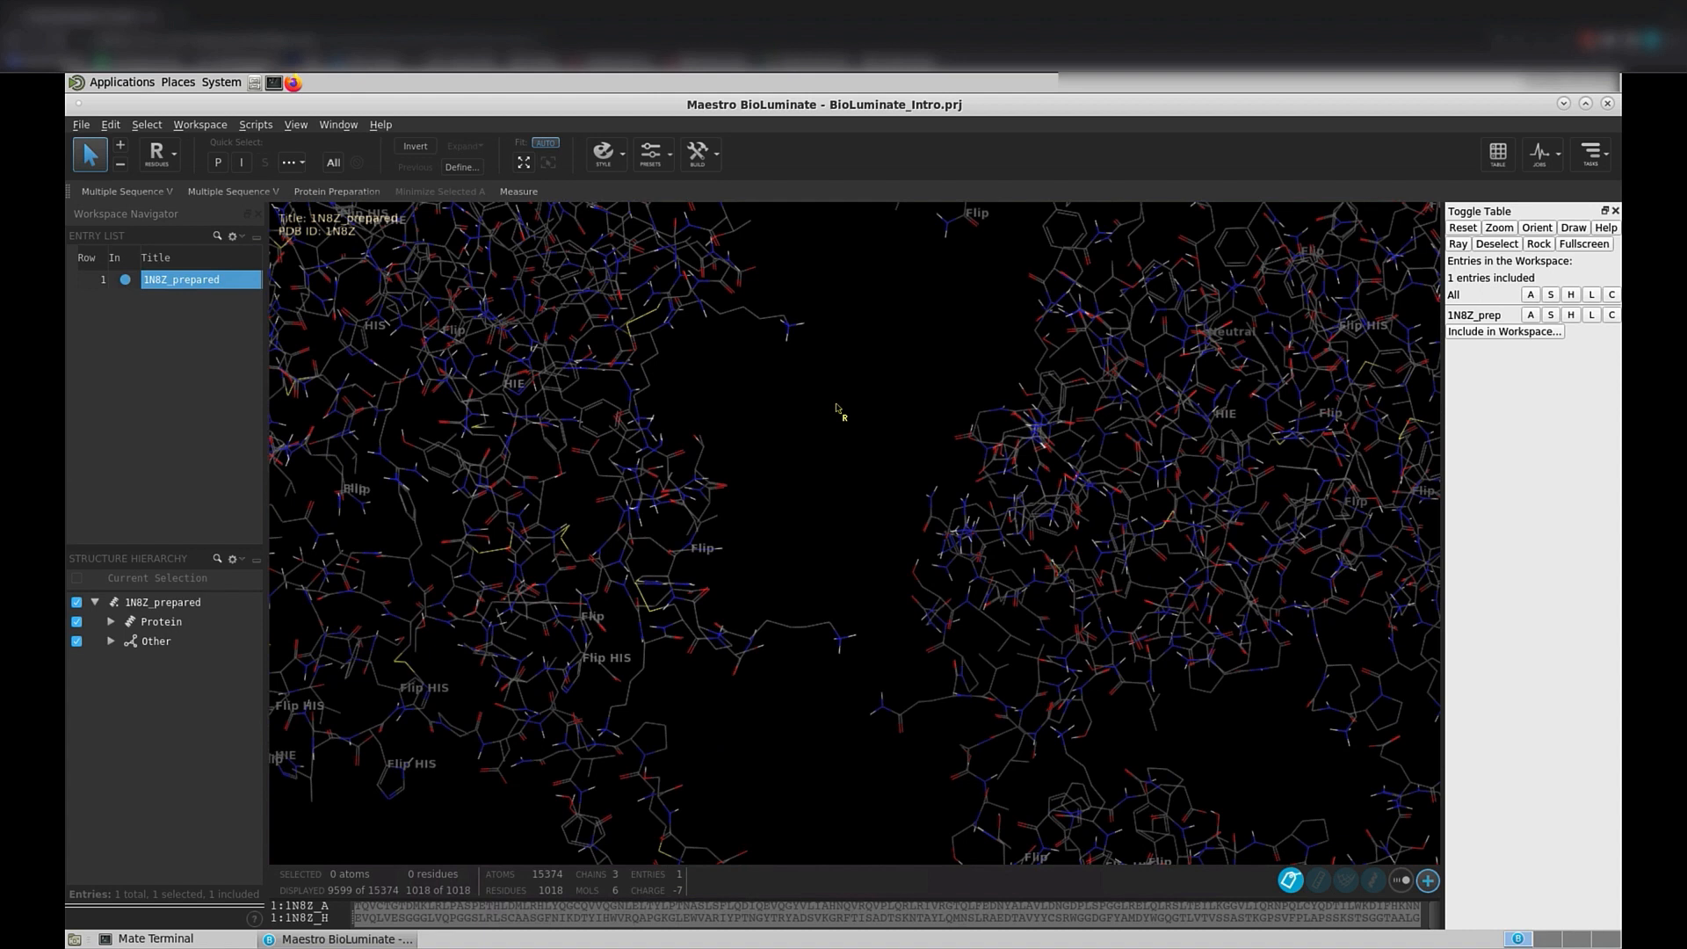
mouse_move(942, 527)
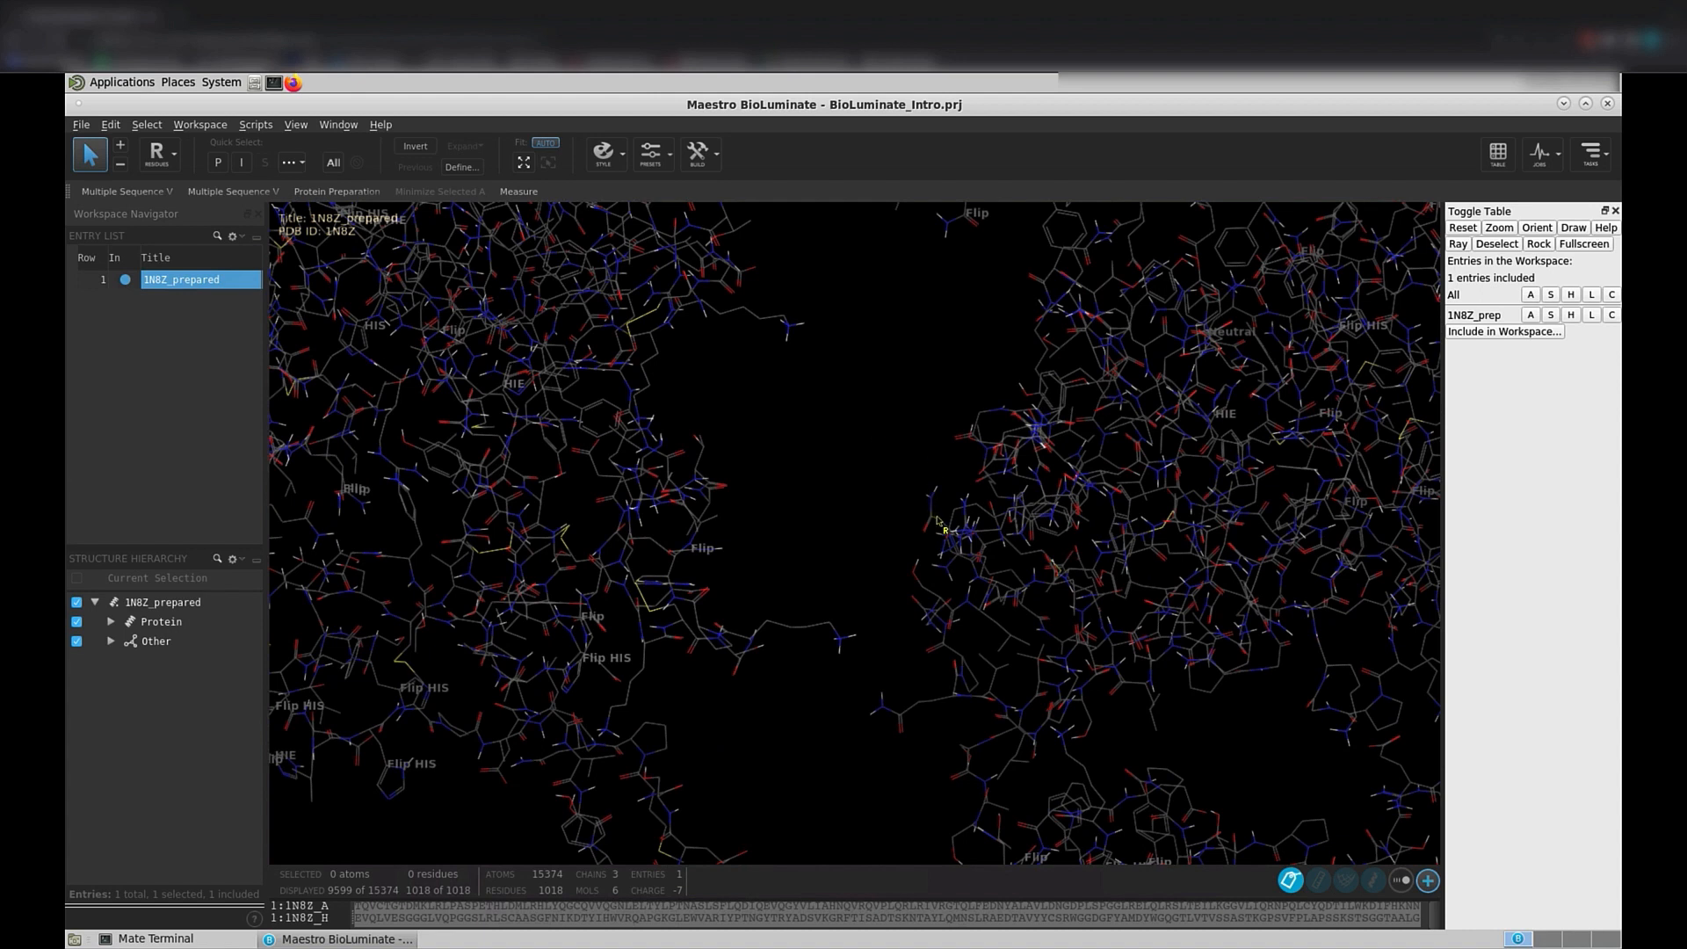
Pick residue GLY 66 of chain H, then zoom back out to the whole protein
left_click(945, 528)
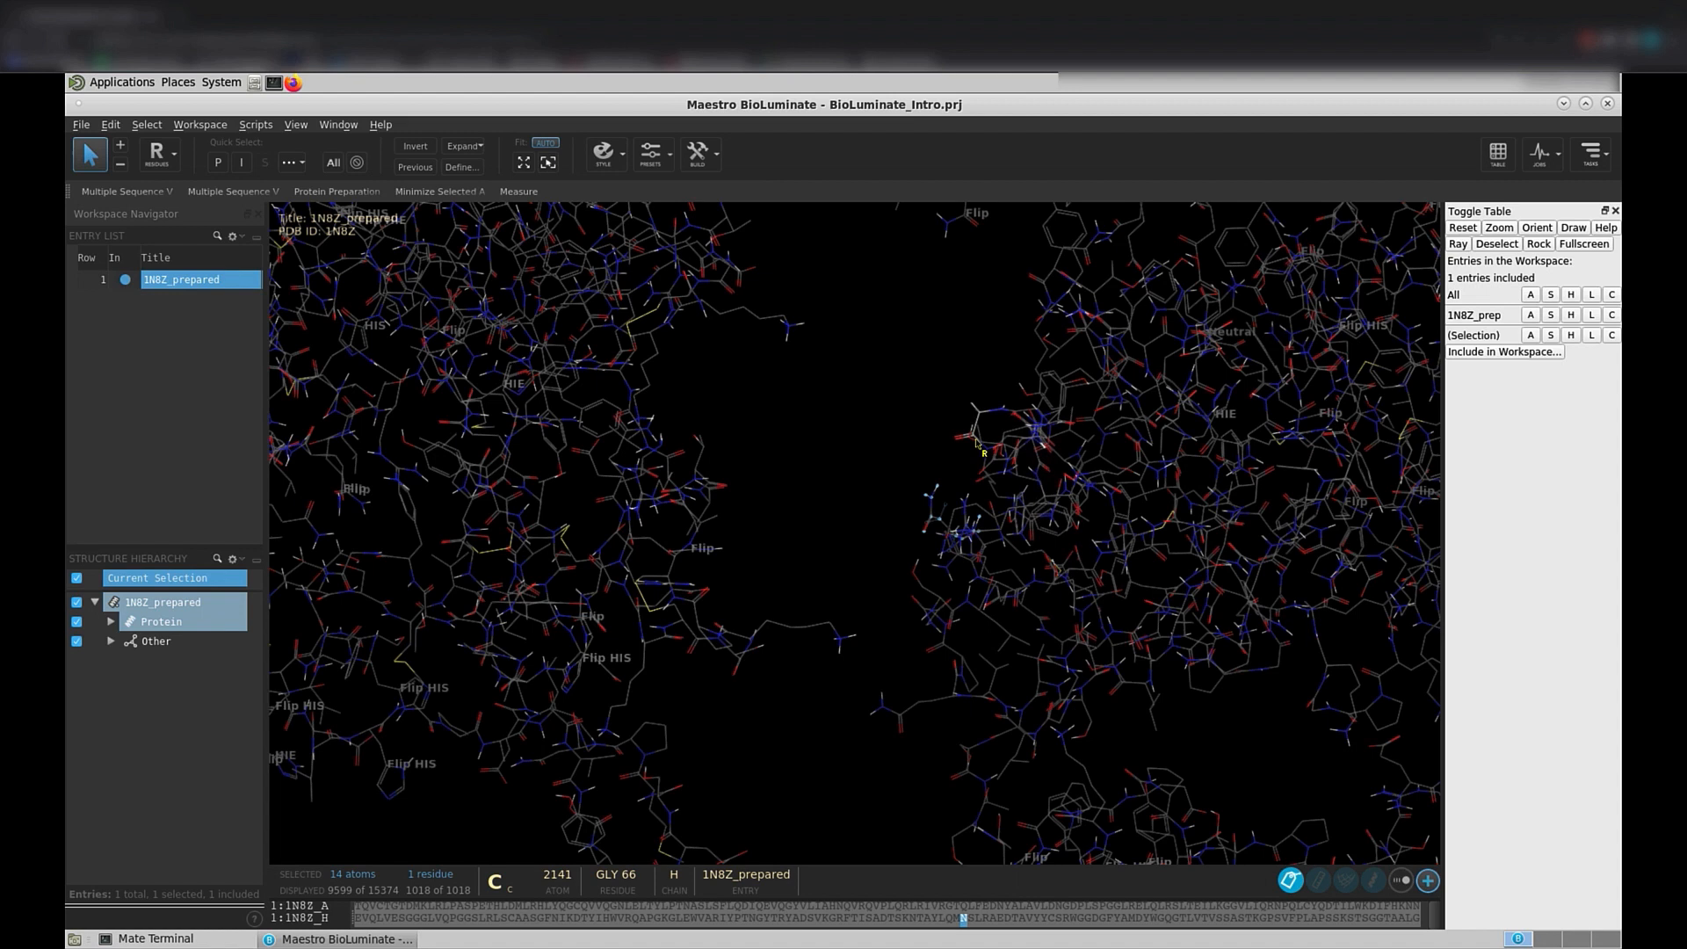
left_click(977, 436)
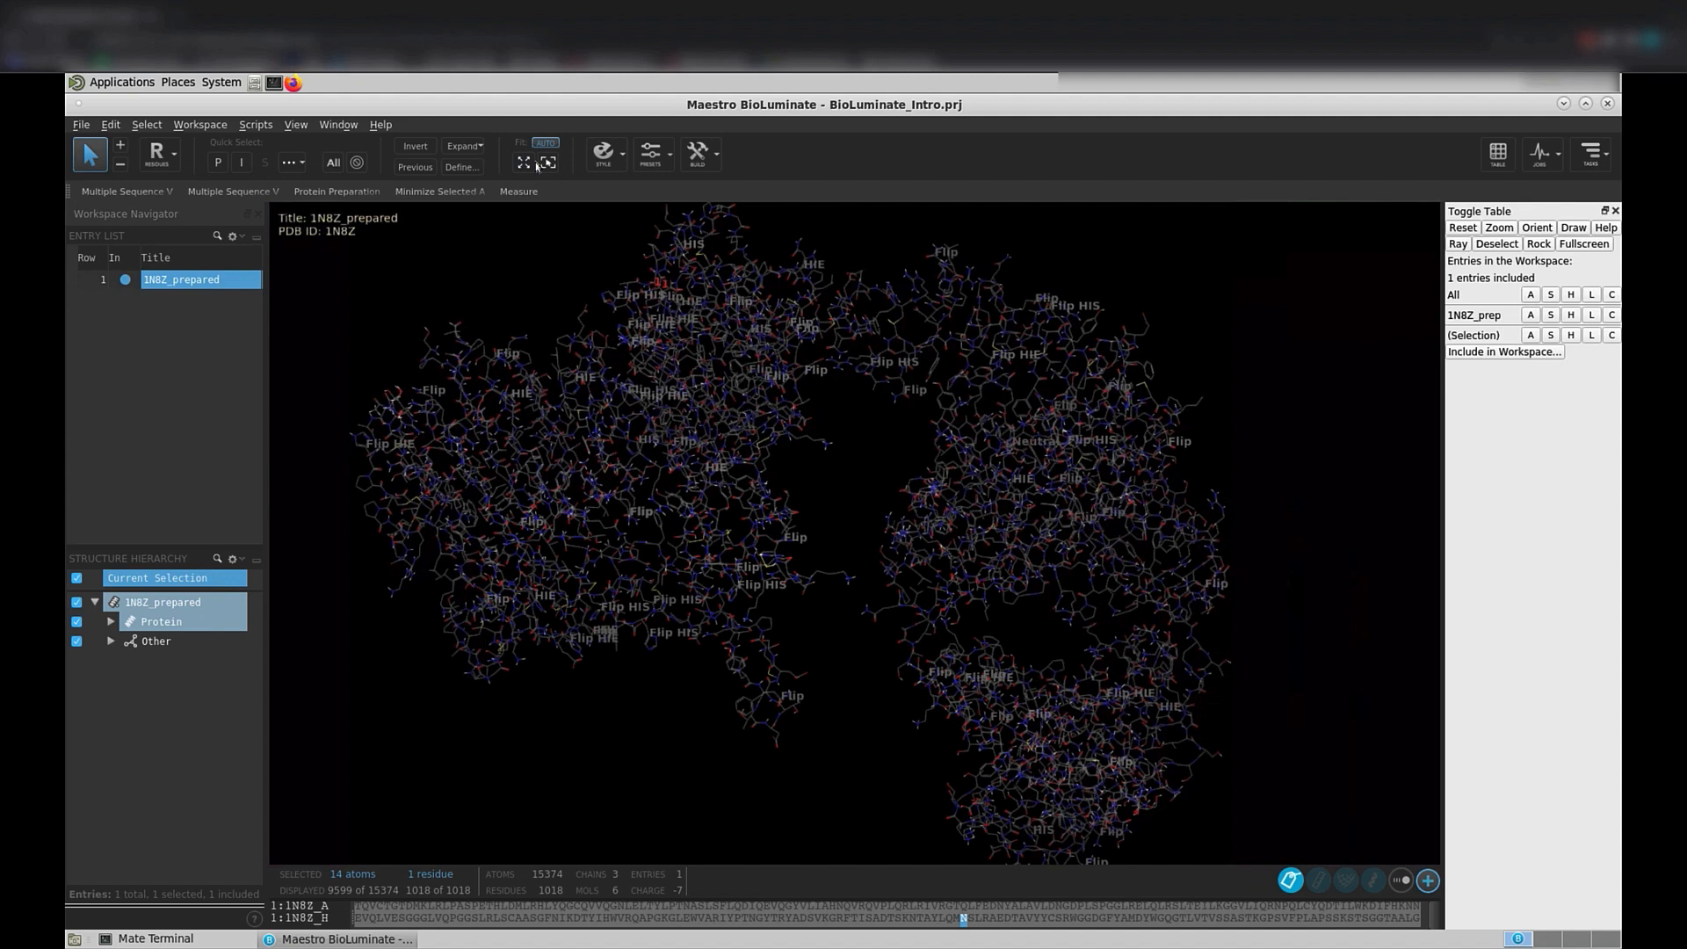
mouse_move(522, 162)
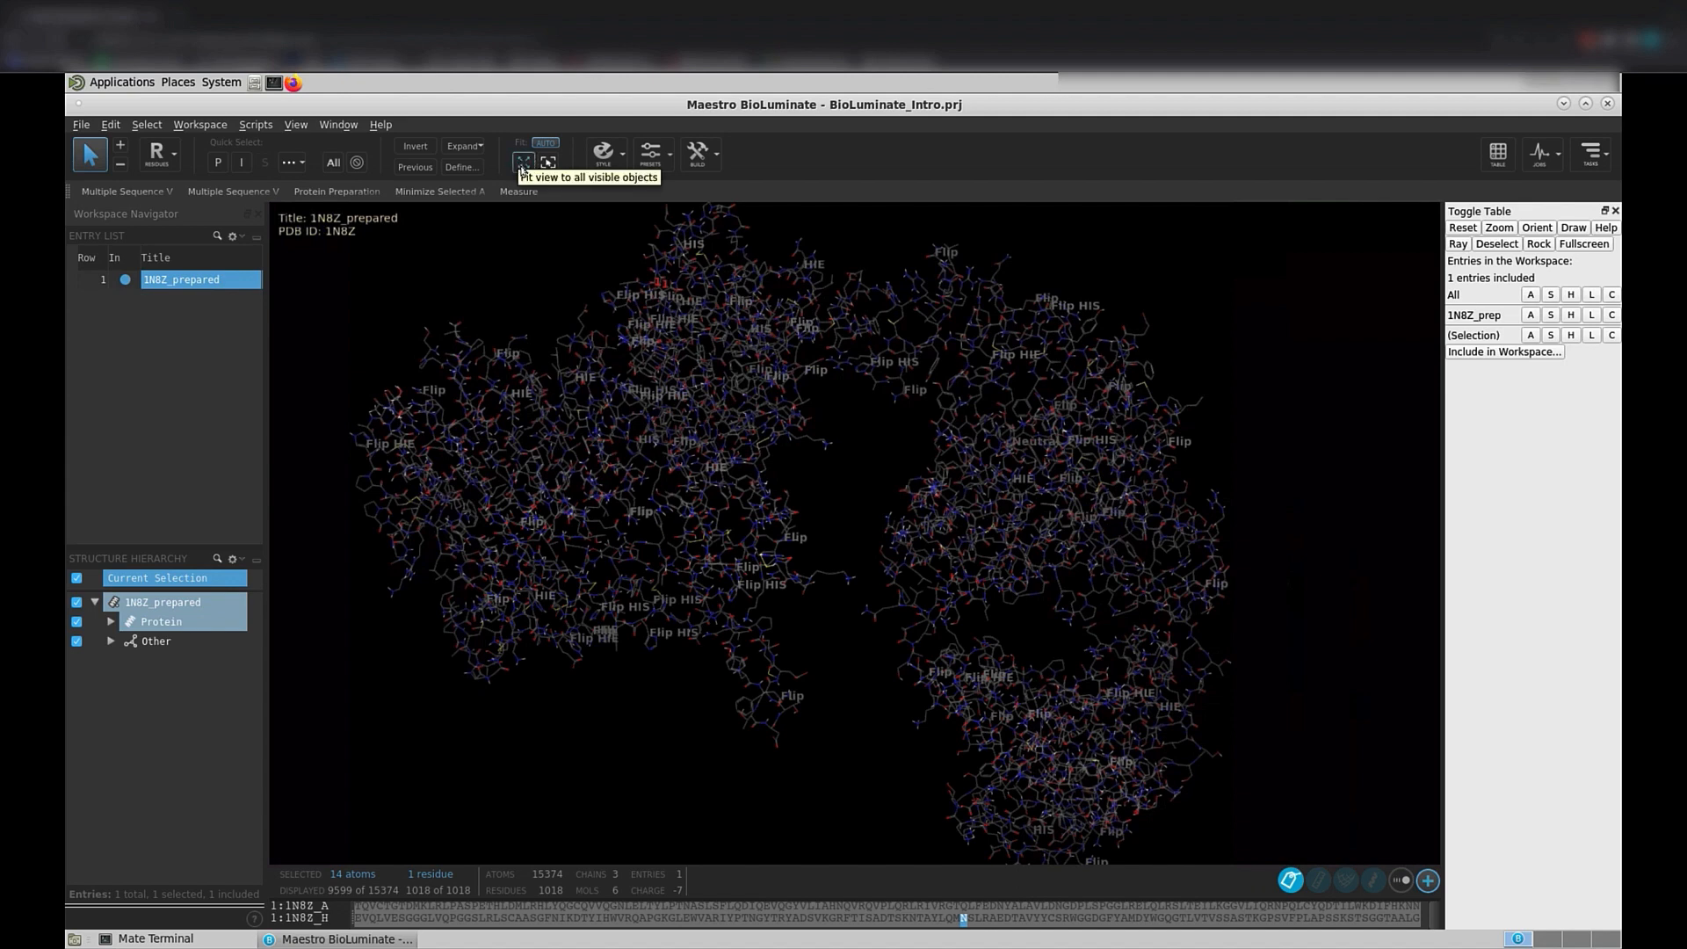
Fit the view to the whole 1N8Z protein and clear the GLY 66 selection
left_click(522, 162)
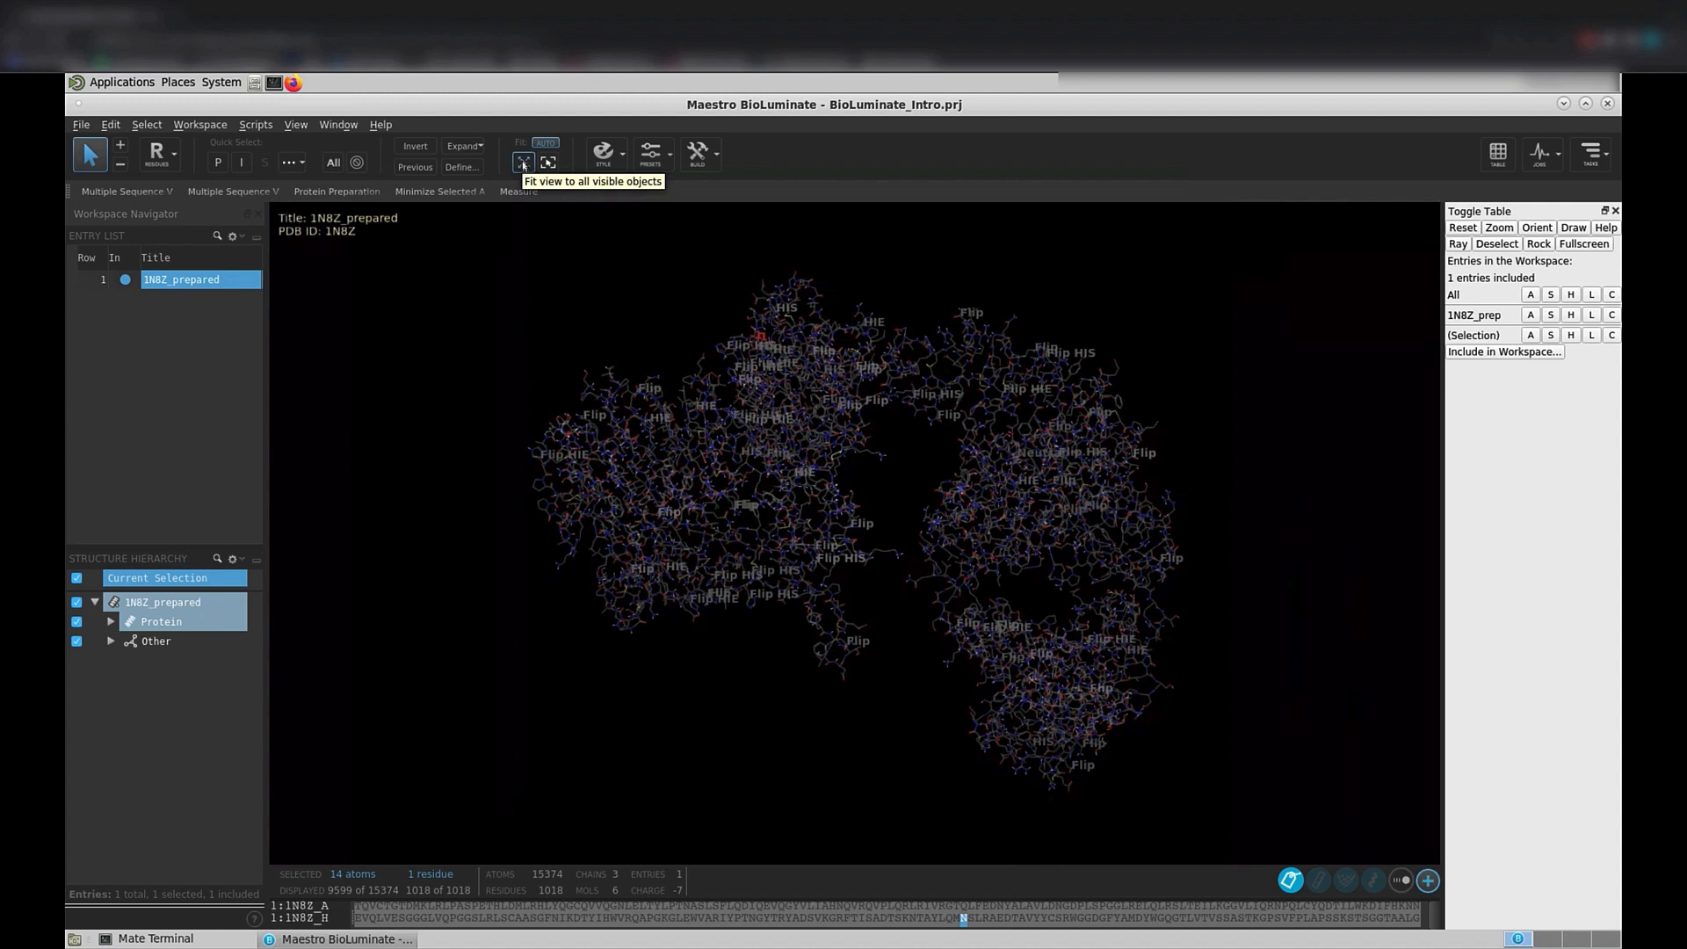
left_click(547, 162)
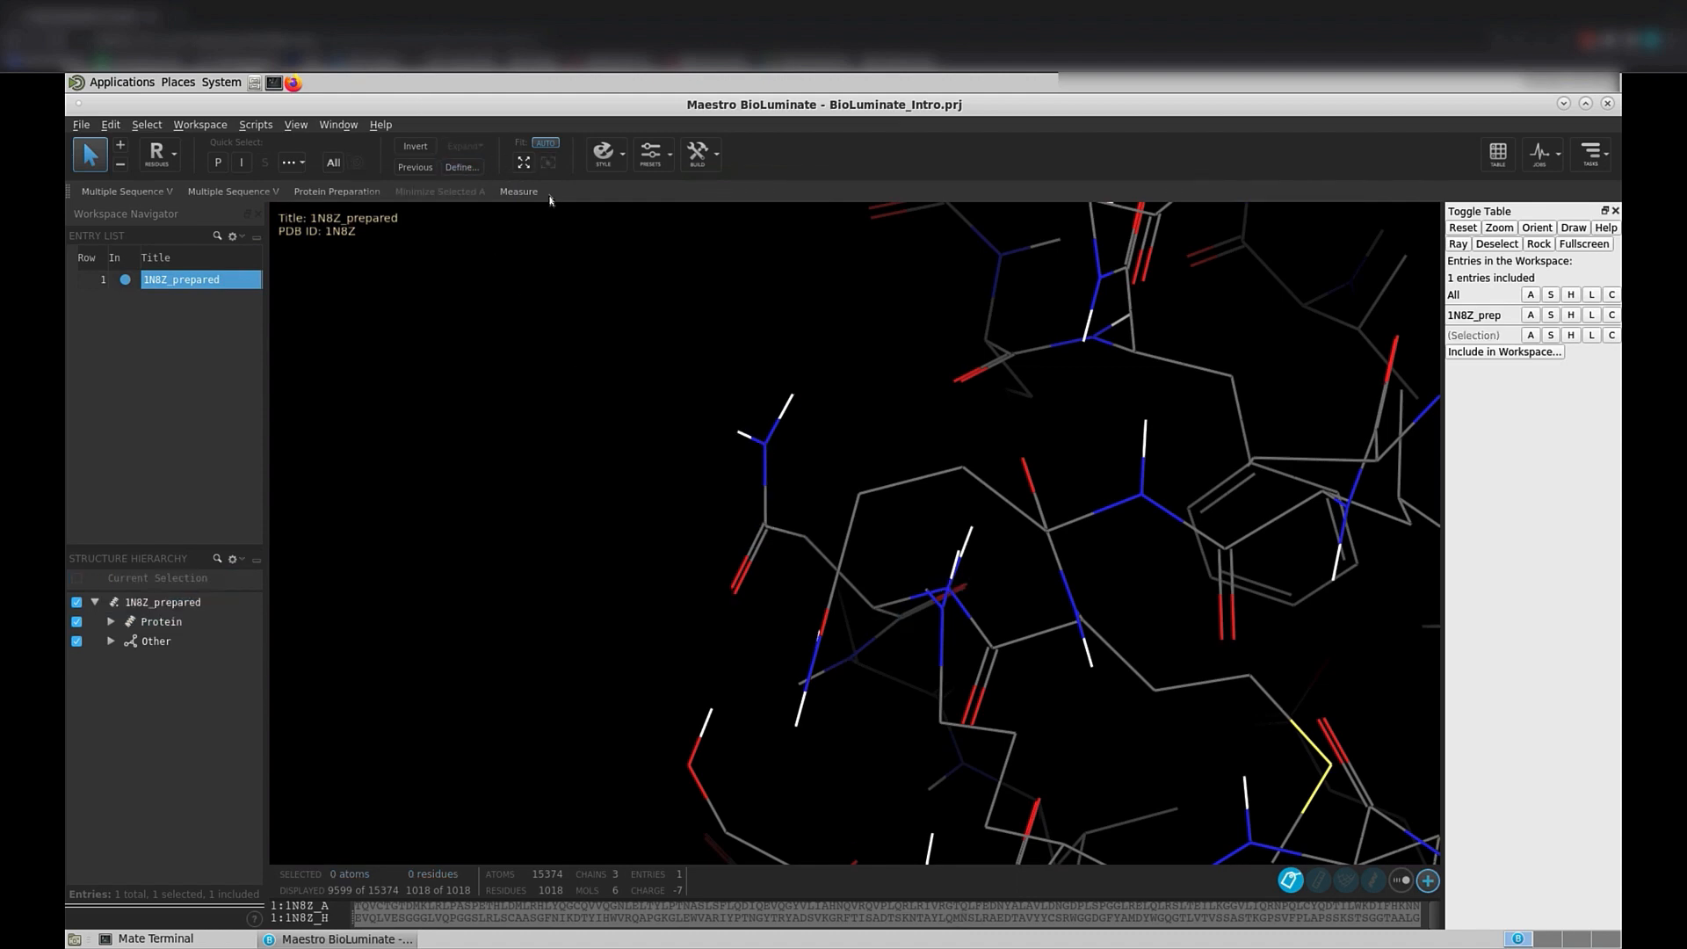
left_click(523, 162)
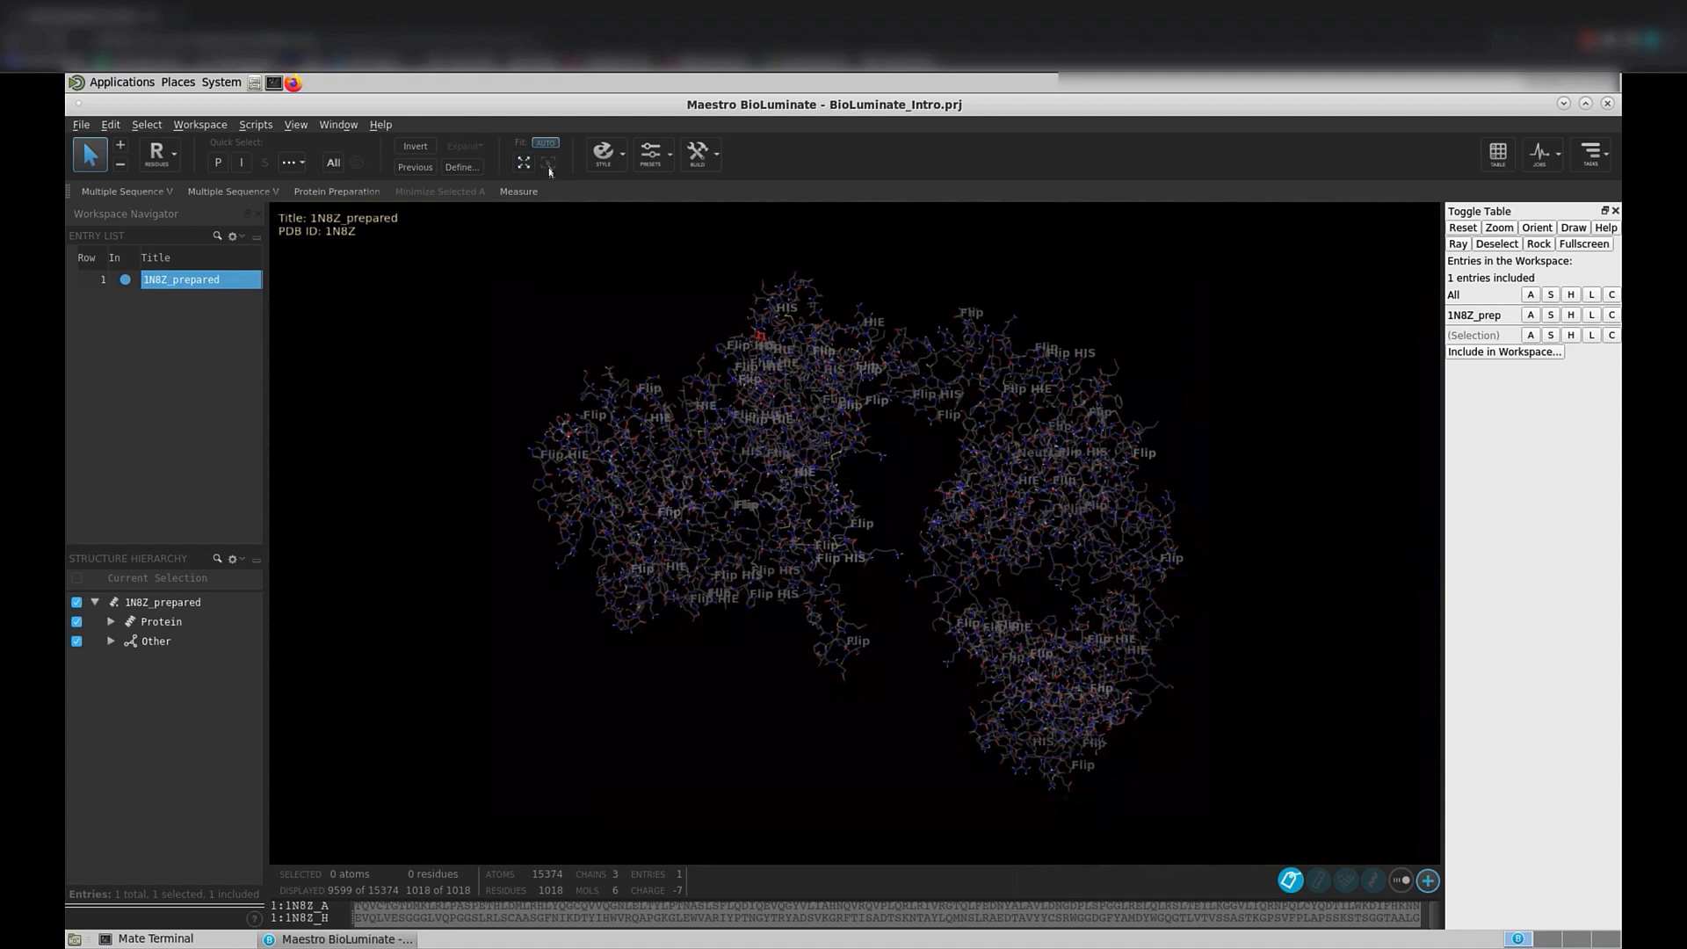
mouse_move(548, 163)
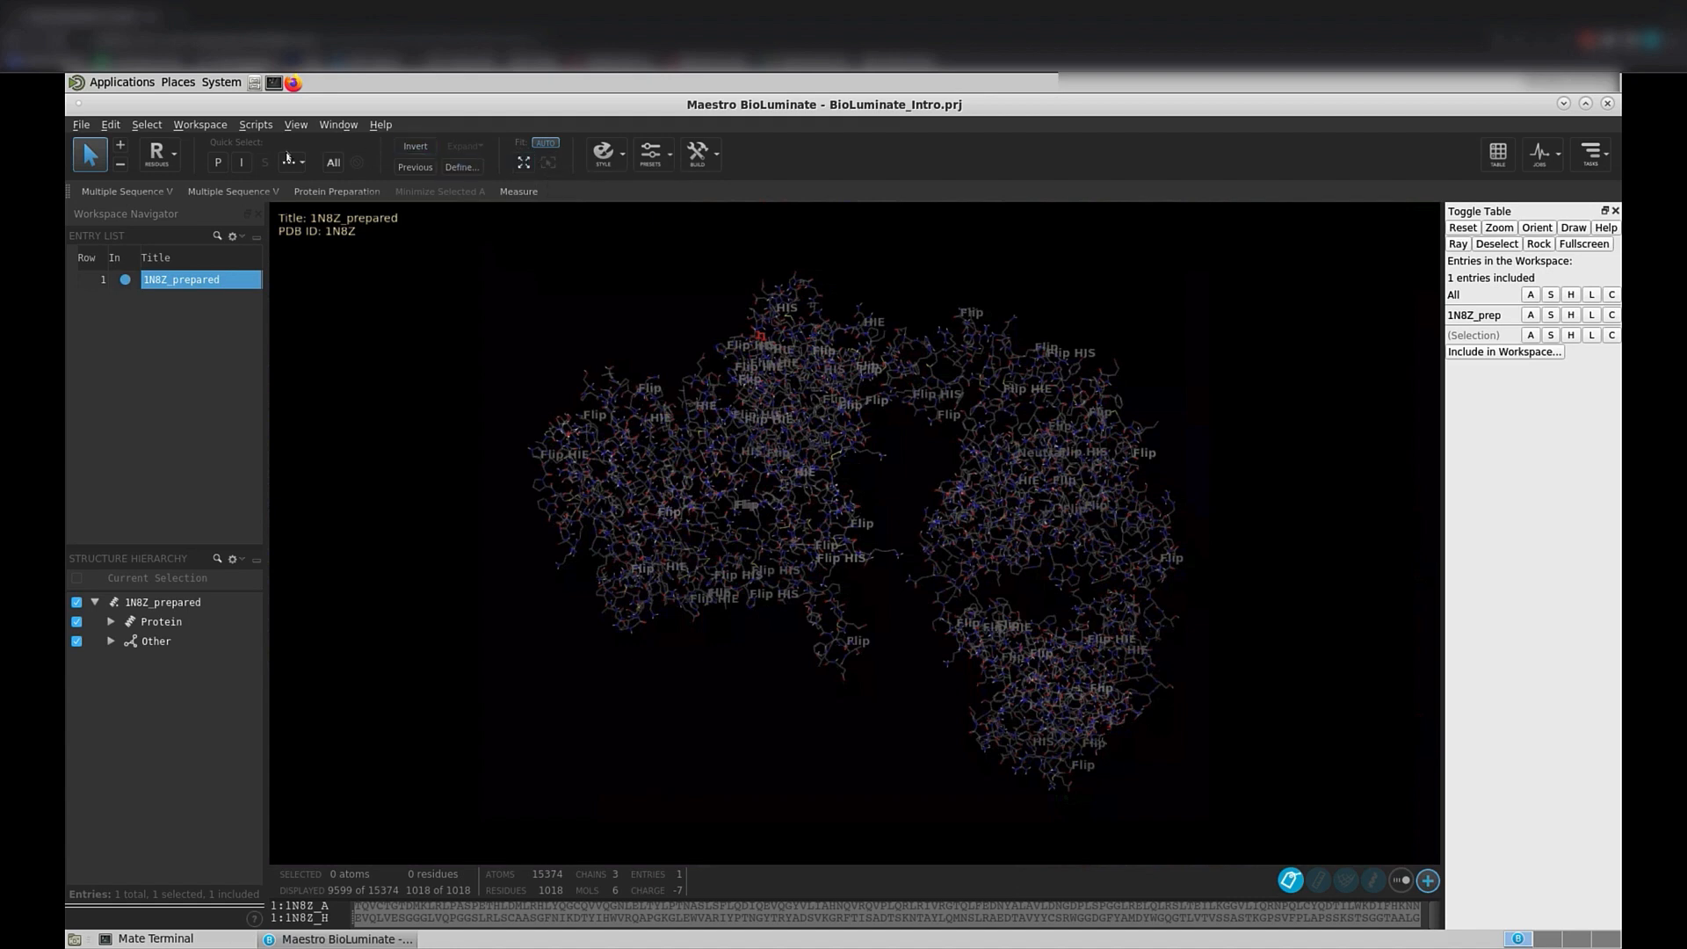
mouse_move(156, 153)
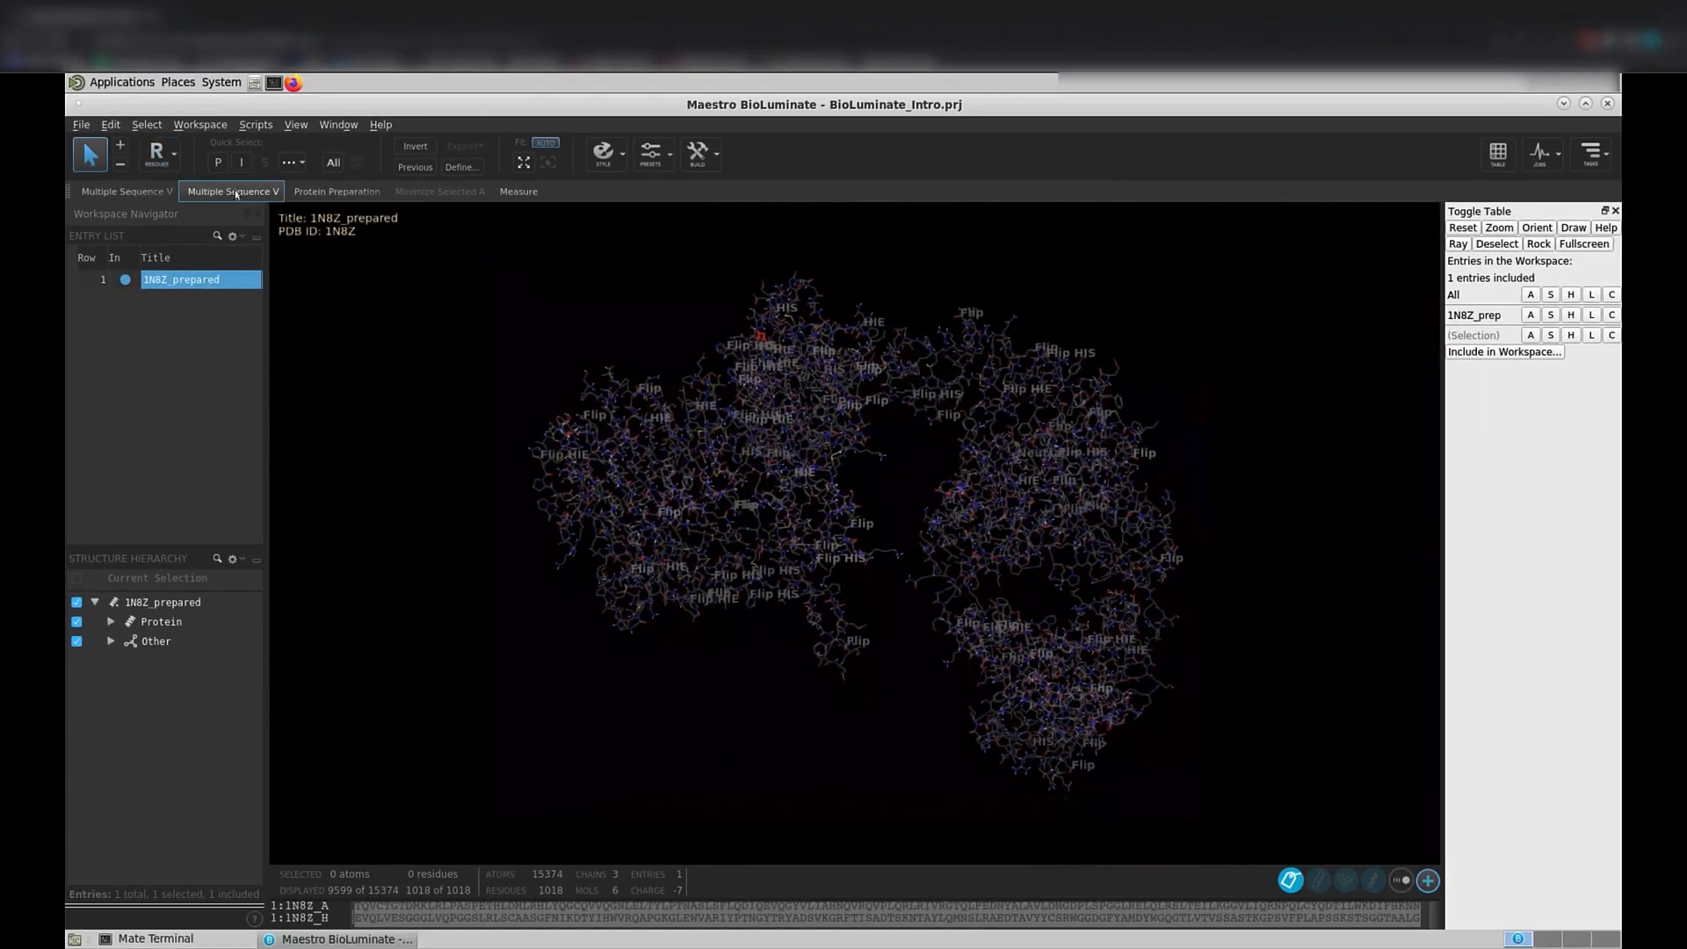
Pick residue SER 111 of chain A, selecting its 12 atoms
left_click(589, 388)
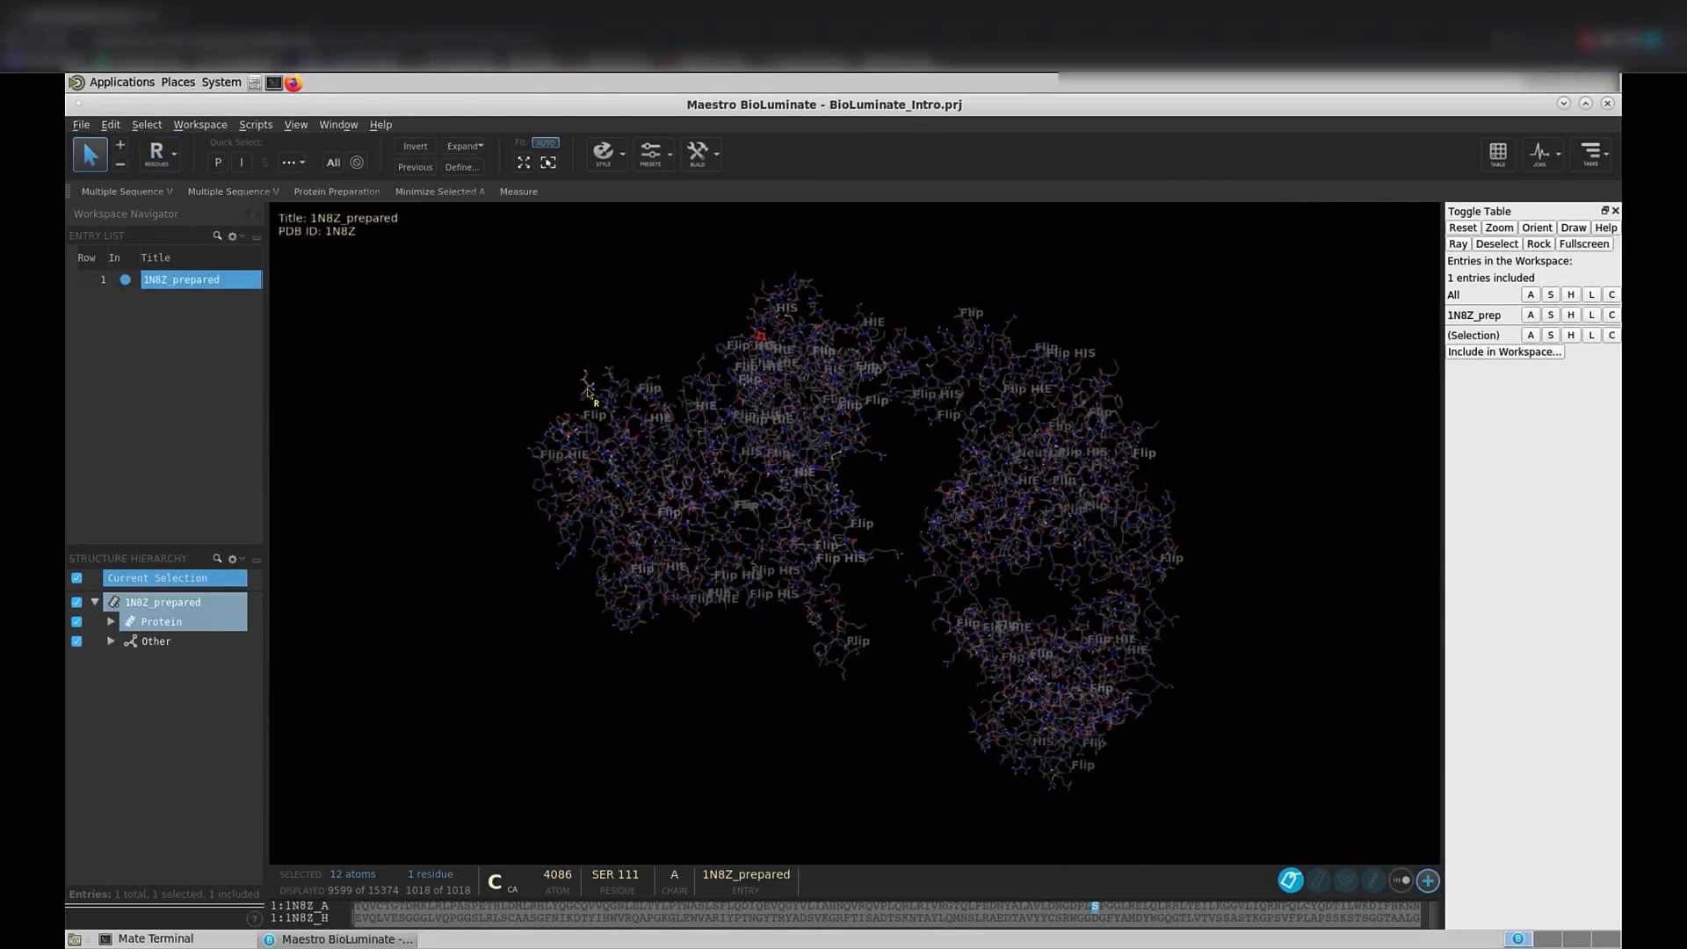